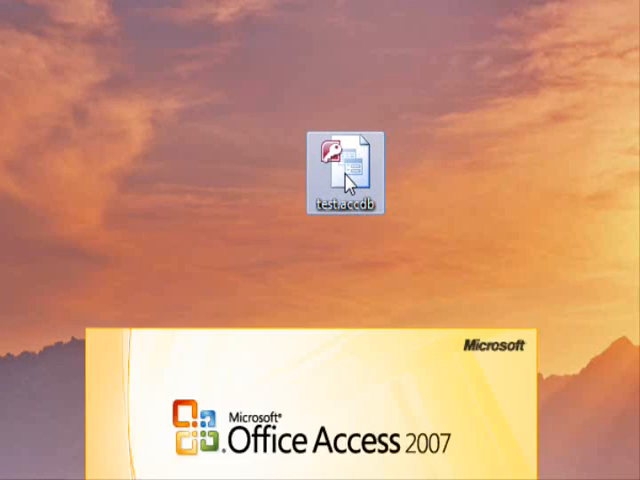
Open the database file and its NME table, then return to Form1's design view
{"action": "double_click", "coordinate": [348, 160]}
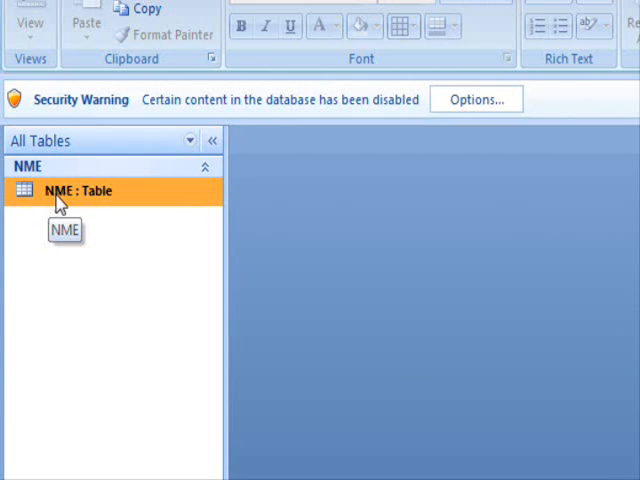
{"action": "double_click", "coordinate": [70, 190]}
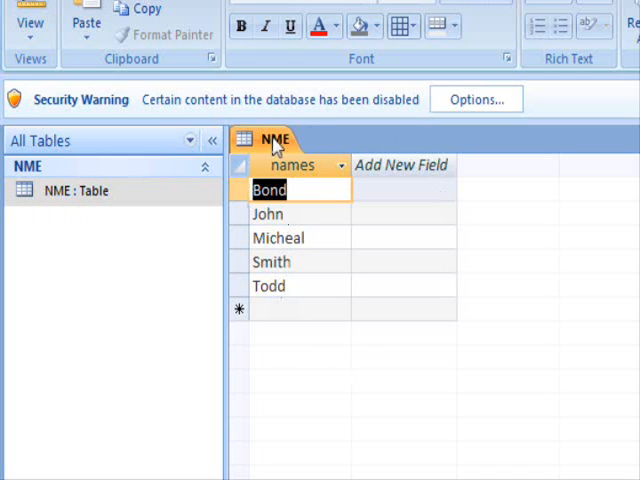
{"action": "mouse_move", "coordinate": [284, 360]}
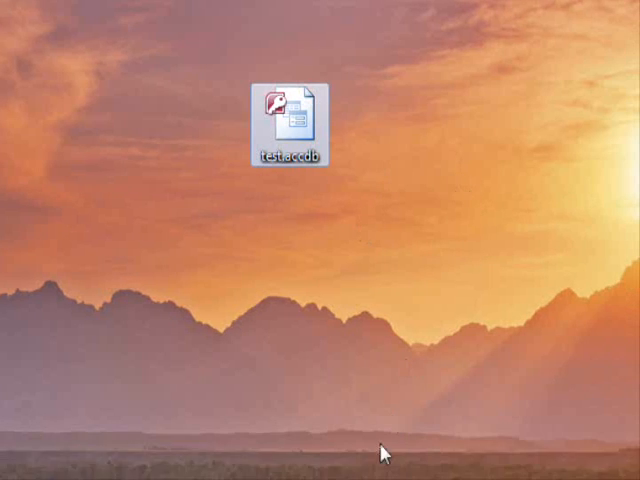
{"action": "double_click", "coordinate": [284, 110]}
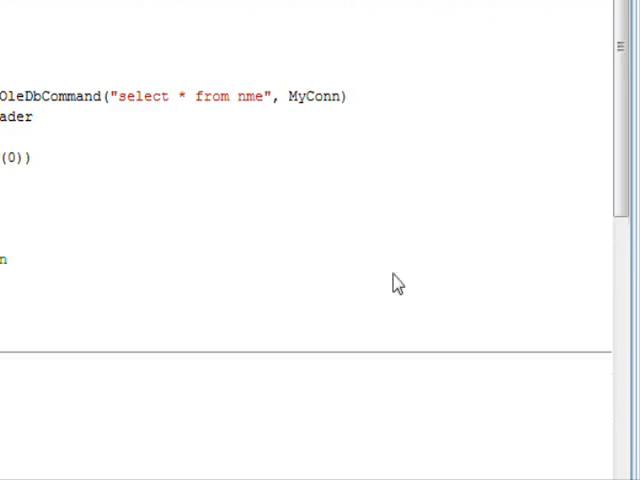
{"action": "left_click", "coordinate": [144, 104]}
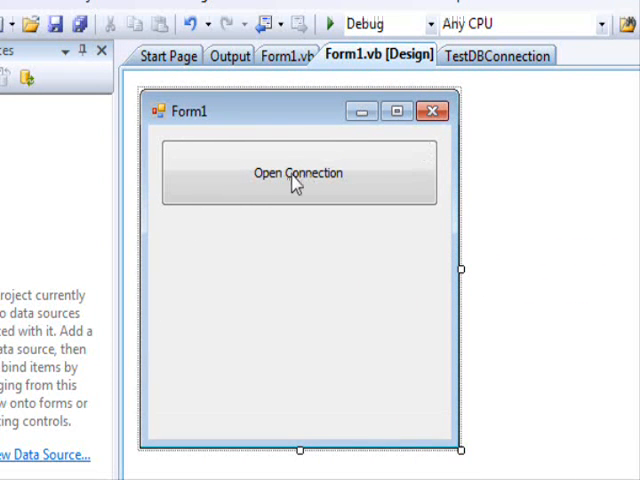
Review the Open Connection code's MyConn variable and caption the second button 'Open connection 2'
{"action": "double_click", "coordinate": [296, 172]}
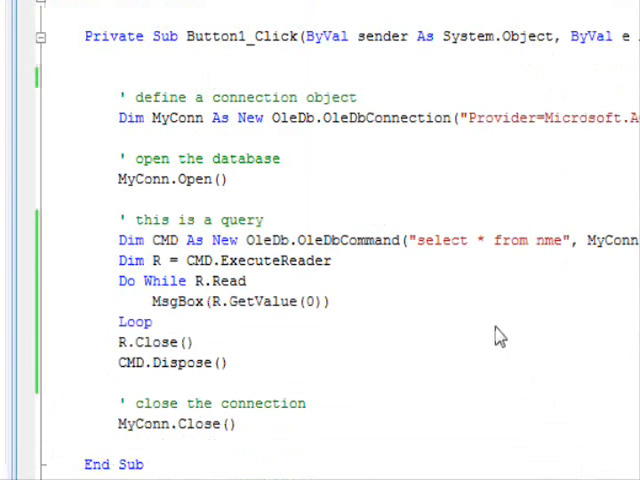
{"action": "scroll", "scroll_direction": "up", "scroll_amount": 3}
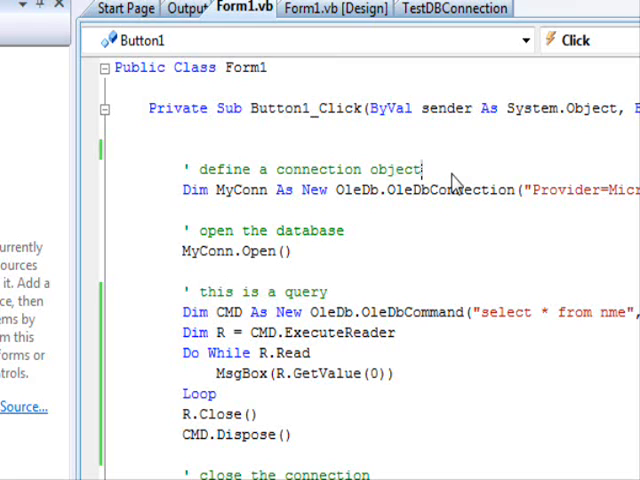
{"action": "mouse_move", "coordinate": [280, 200]}
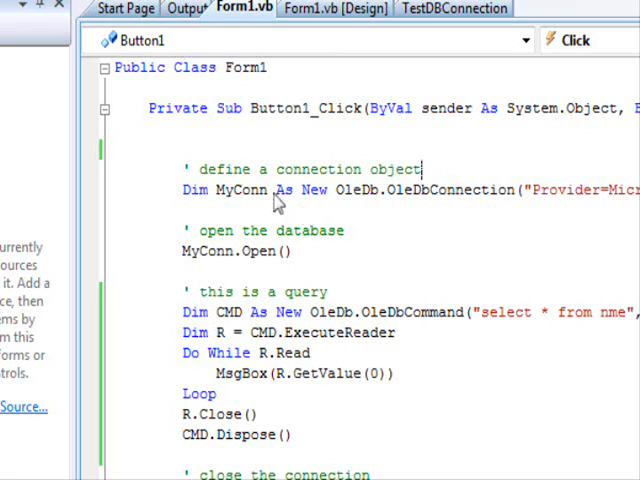
{"action": "double_click", "coordinate": [216, 190]}
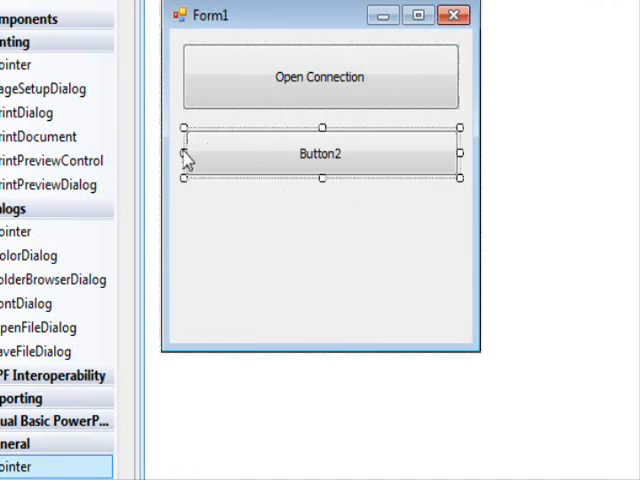
{"action": "mouse_move", "coordinate": [320, 184]}
{"action": "type", "text": "Open conne"}
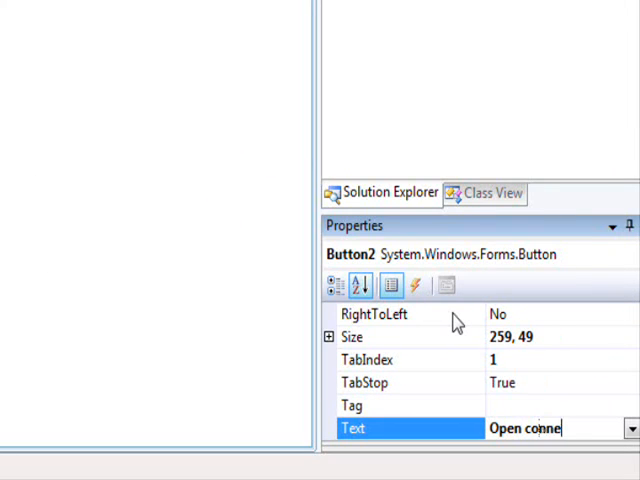
{"action": "type", "text": "ction 2"}
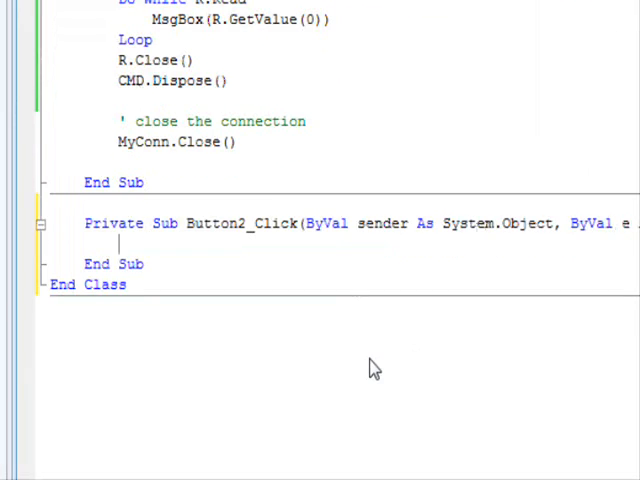
Add a 'create the connection object' comment in Button2_Click
{"action": "type", "text": "'"}
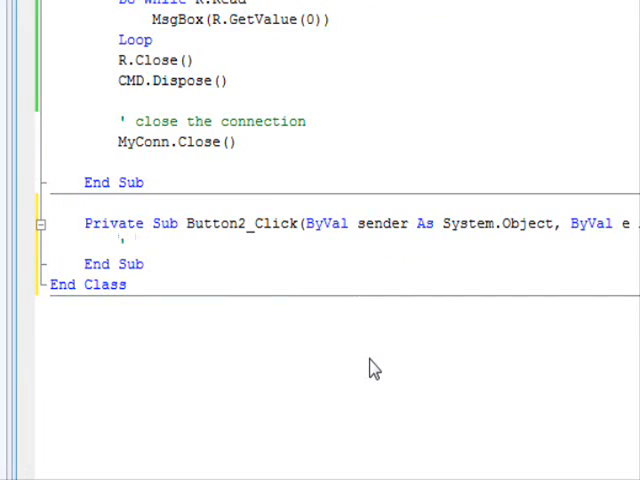
{"action": "type", "text": "open"}
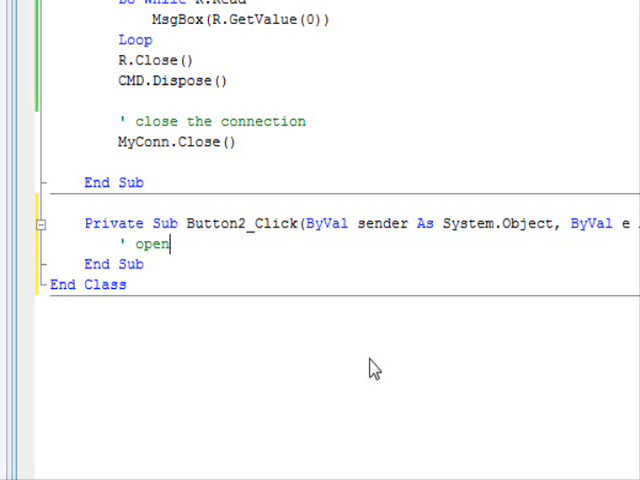
{"action": "type", "text": "create t"}
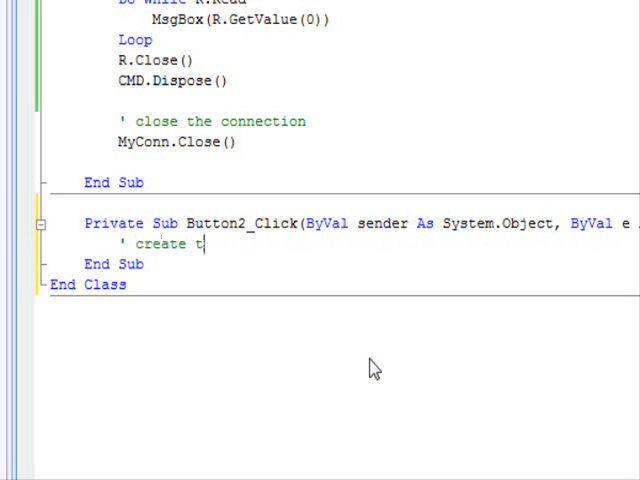
{"action": "type", "text": "he connection"}
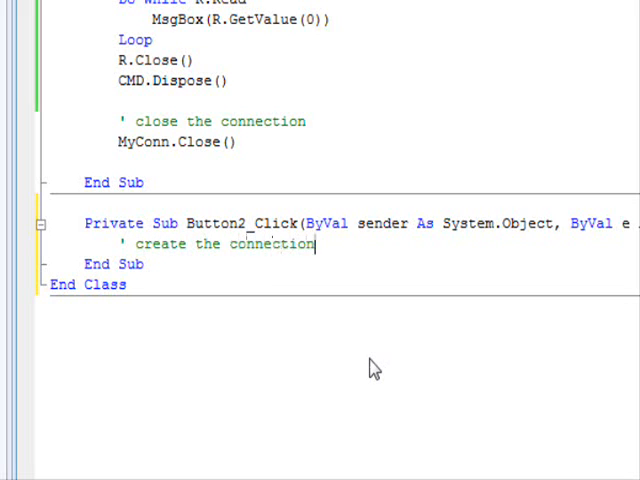
Declare Dim Conn As New OleDb.OleDbConnection("") with an empty string
{"action": "type", "text": "dim"}
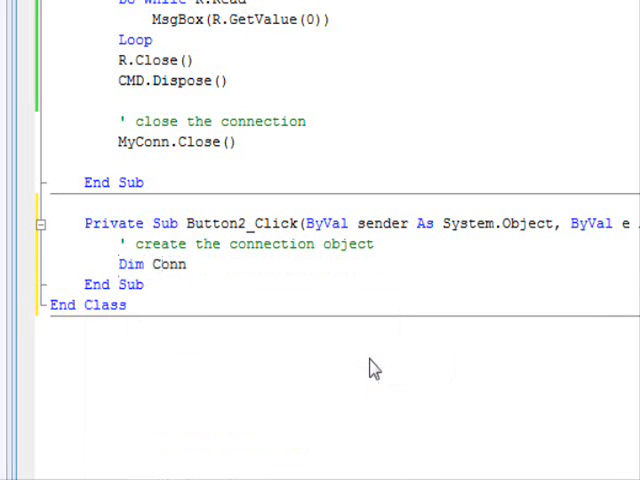
{"action": "type", "text": "As OleDb"}
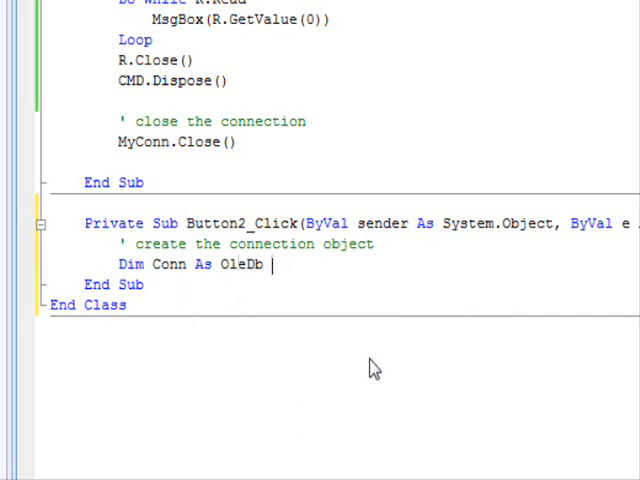
{"action": "type", "text": ".o"}
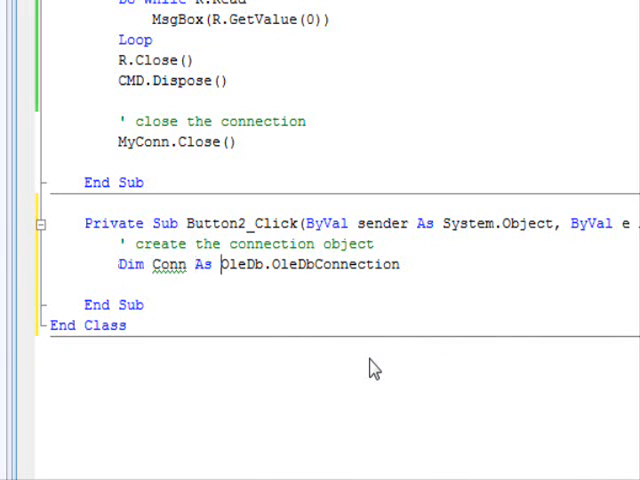
{"action": "type", "text": "new"}
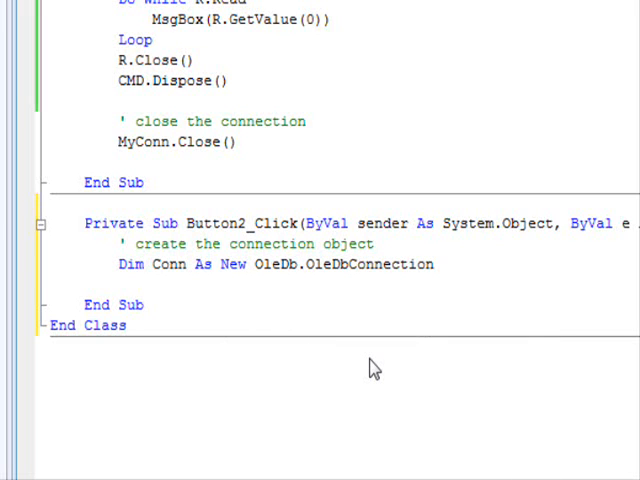
{"action": "left_click", "coordinate": [120, 284]}
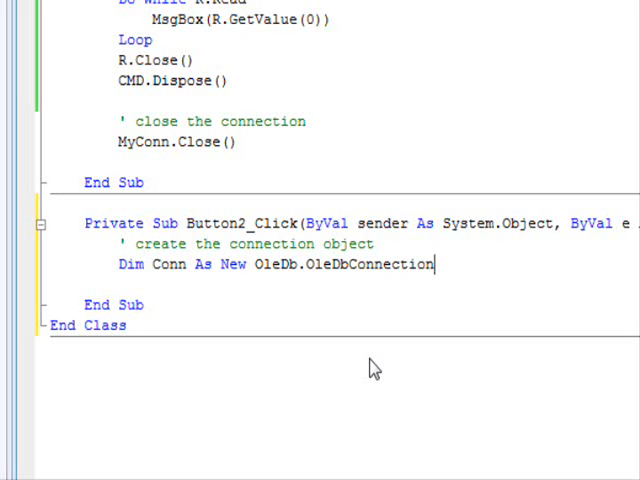
{"action": "type", "text": "(\"\")"}
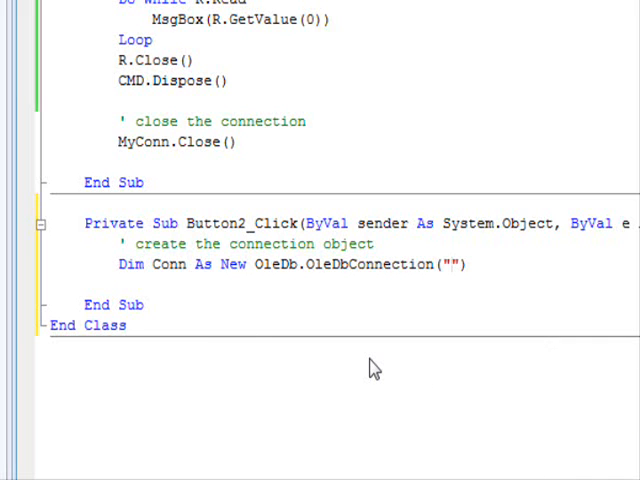
{"action": "scroll", "scroll_direction": "up", "scroll_amount": 3}
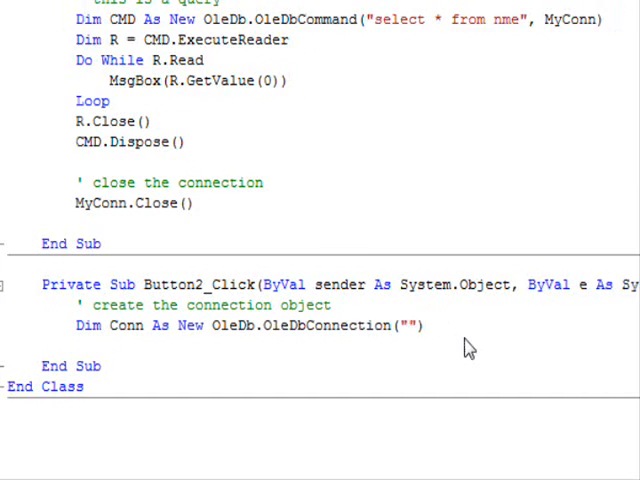
{"action": "left_click", "coordinate": [408, 324]}
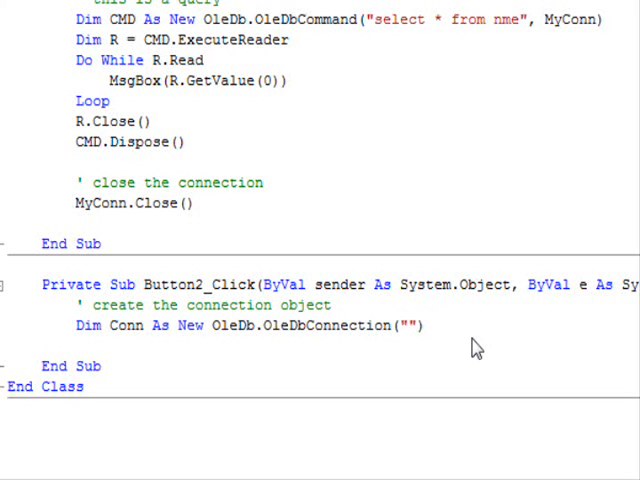
{"action": "scroll", "scroll_direction": "up", "scroll_amount": 3}
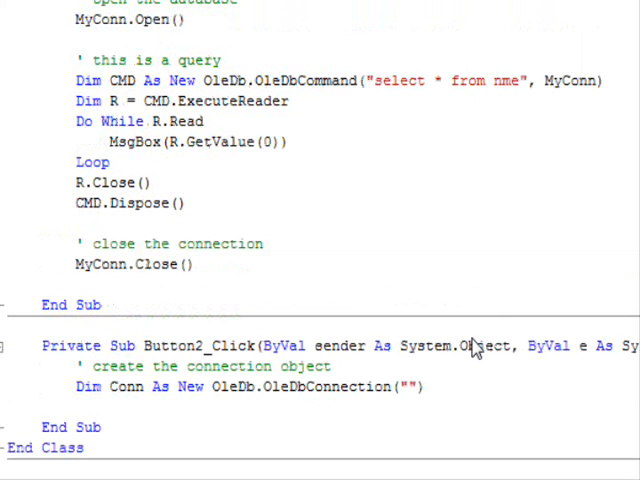
{"action": "scroll", "scroll_direction": "up", "scroll_amount": 3}
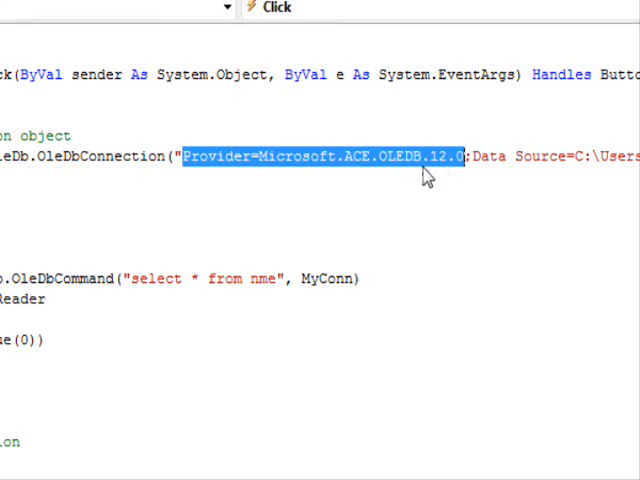
{"action": "mouse_move", "coordinate": [288, 172]}
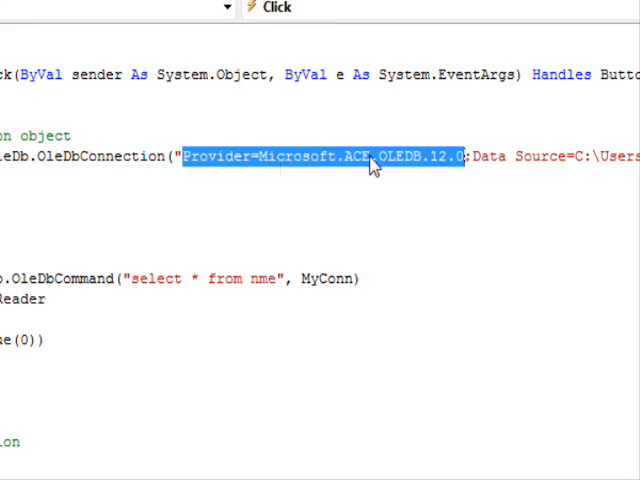
{"action": "mouse_move", "coordinate": [460, 172]}
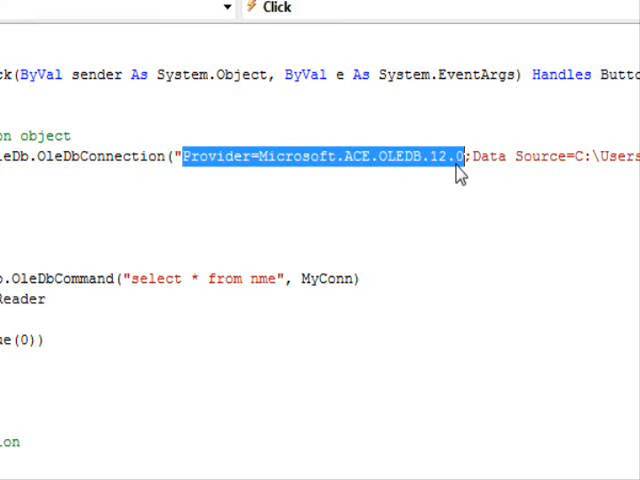
{"action": "mouse_move", "coordinate": [450, 172]}
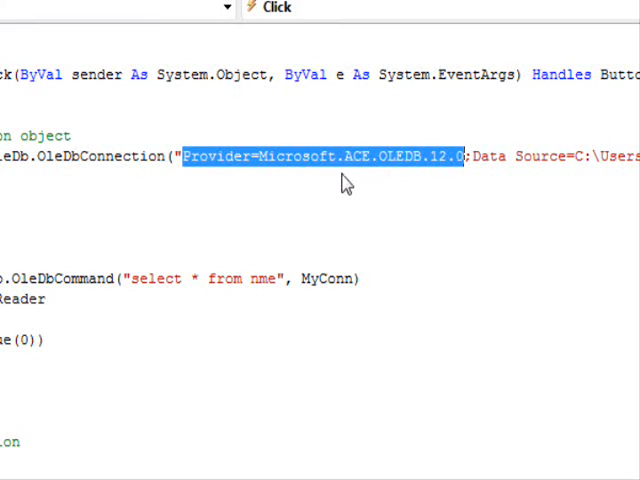
{"action": "mouse_move", "coordinate": [200, 164]}
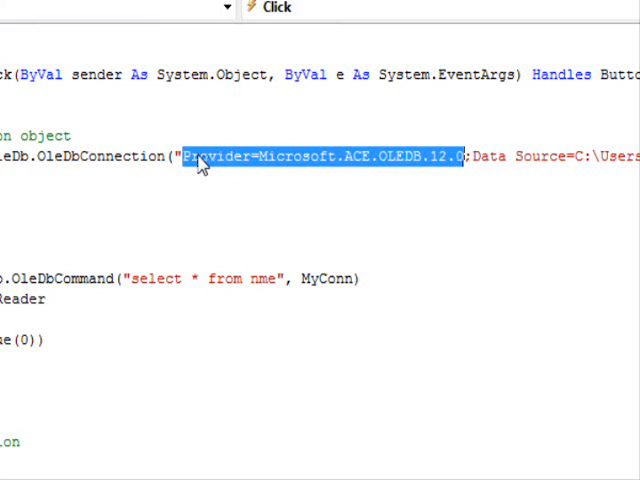
{"action": "mouse_move", "coordinate": [344, 160]}
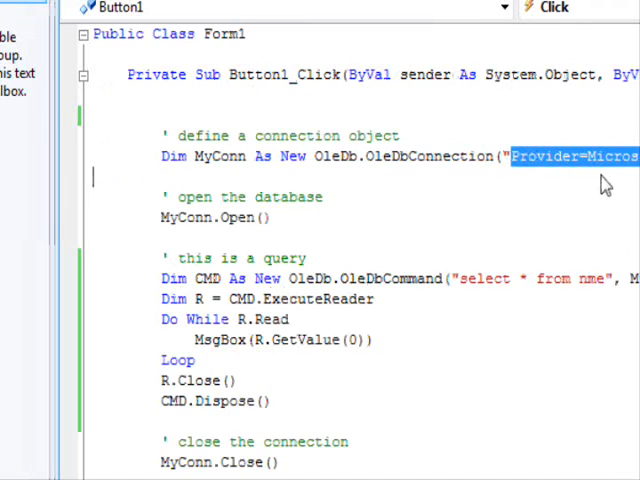
Add an 'open the connection' comment and Conn.Open() below the Dim Conn line, starting the next comment
{"action": "scroll", "scroll_direction": "right", "scroll_amount": 3}
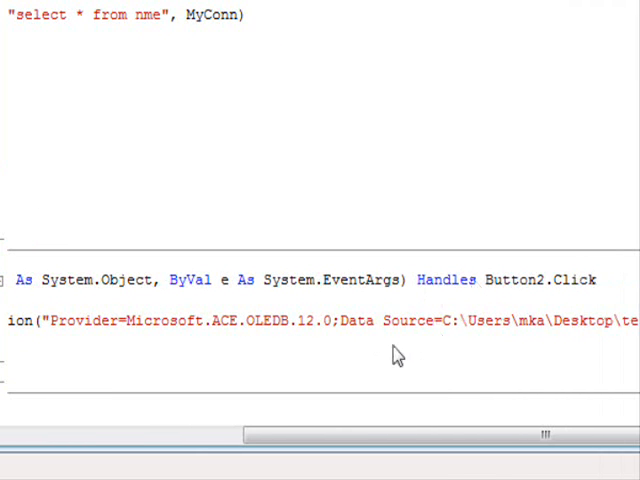
{"action": "mouse_move", "coordinate": [280, 336]}
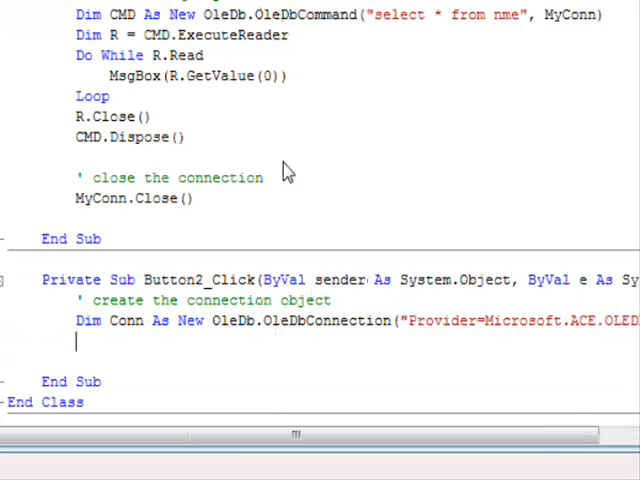
{"action": "key", "text": "enter"}
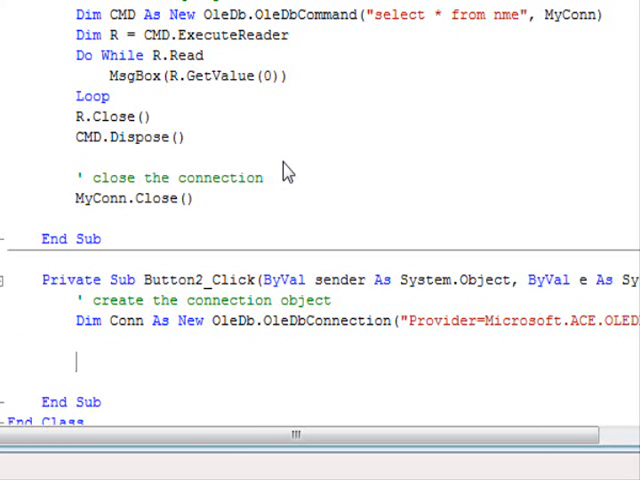
{"action": "type", "text": "' open the connection"}
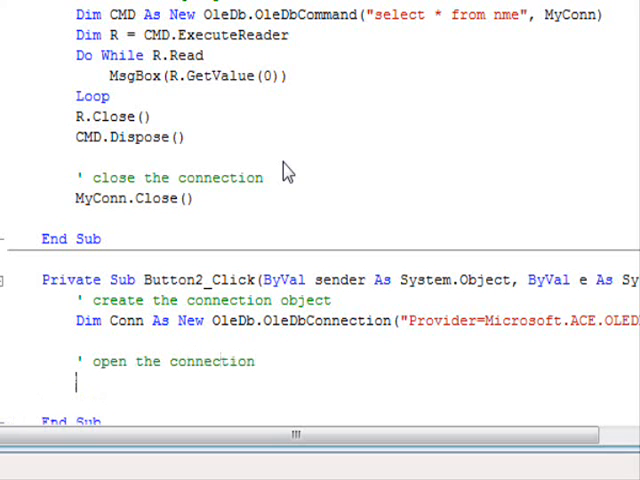
{"action": "type", "text": "Conn.Open("}
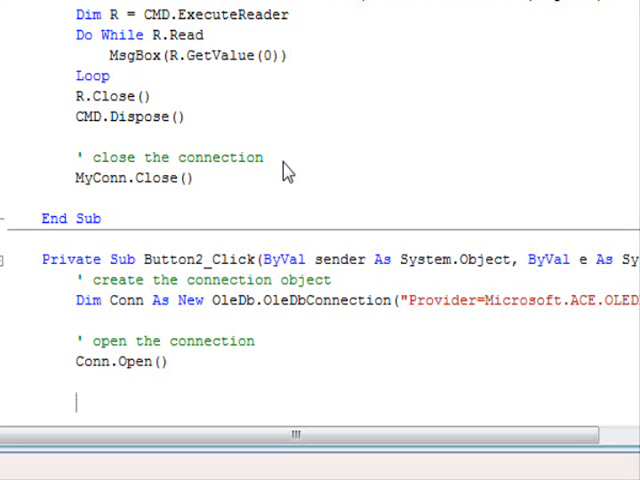
{"action": "type", "text": "'"}
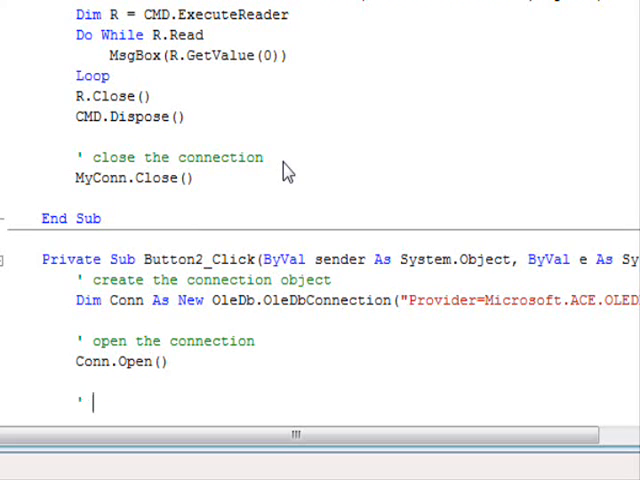
{"action": "type", "text": "msg"}
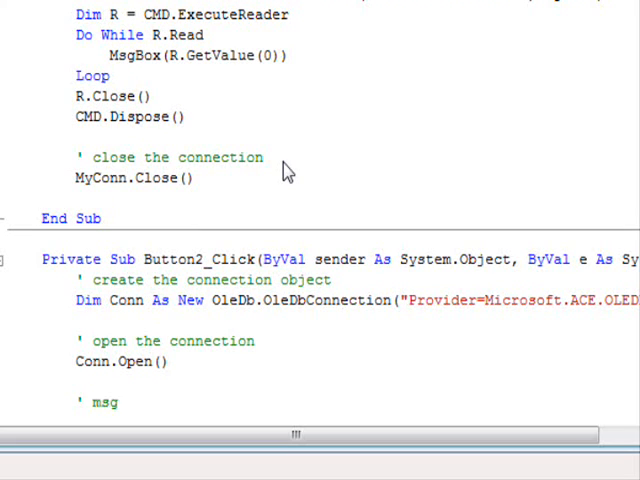
{"action": "type", "text": "p"}
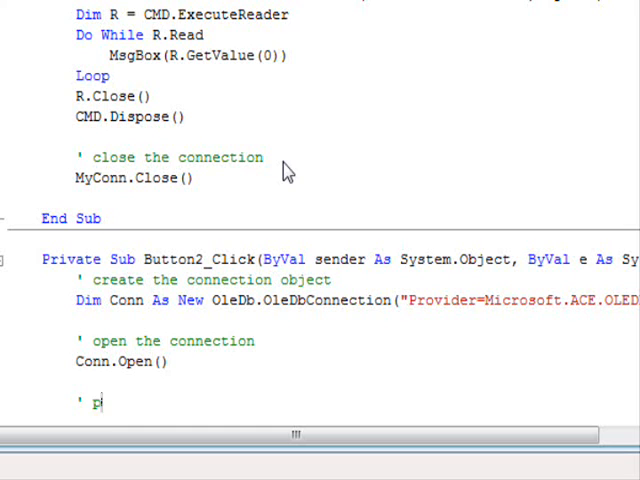
Write MsgBox("Connection is open") after the pause comment, plus a 'do processing' comment
{"action": "type", "text": "ause a little"}
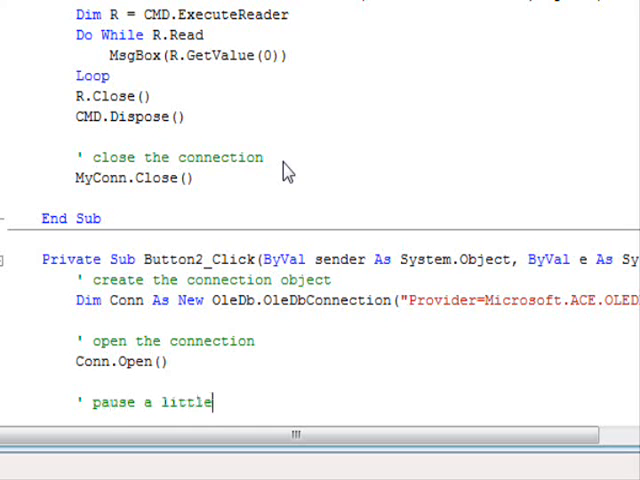
{"action": "type", "text": "msgb"}
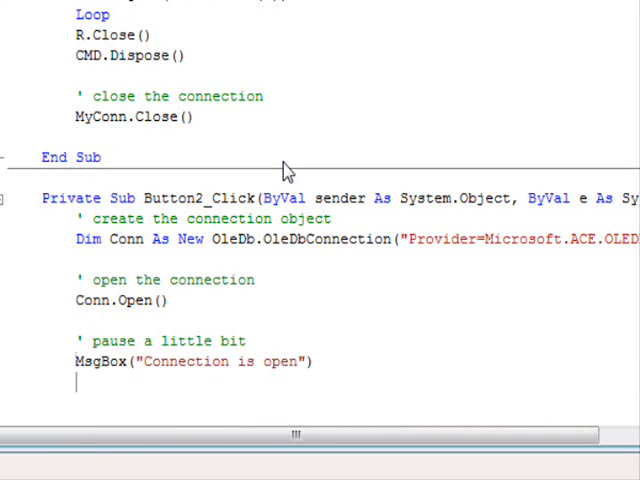
{"action": "type", "text": "'"}
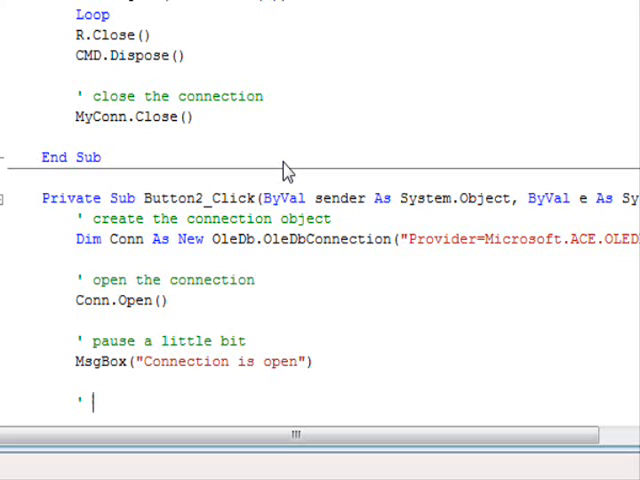
{"action": "type", "text": "do some proce"}
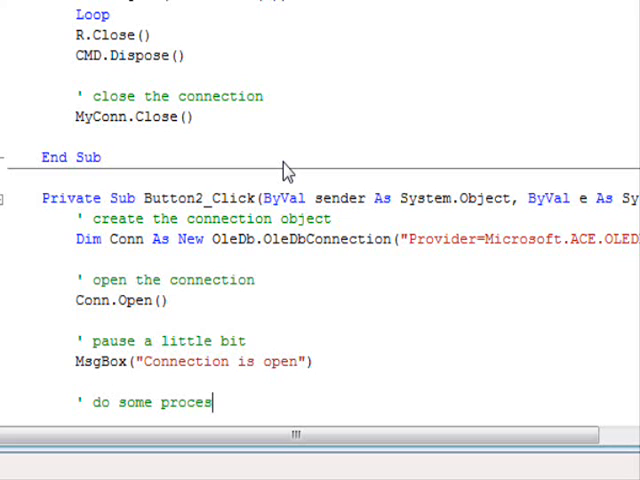
{"action": "type", "text": "sing"}
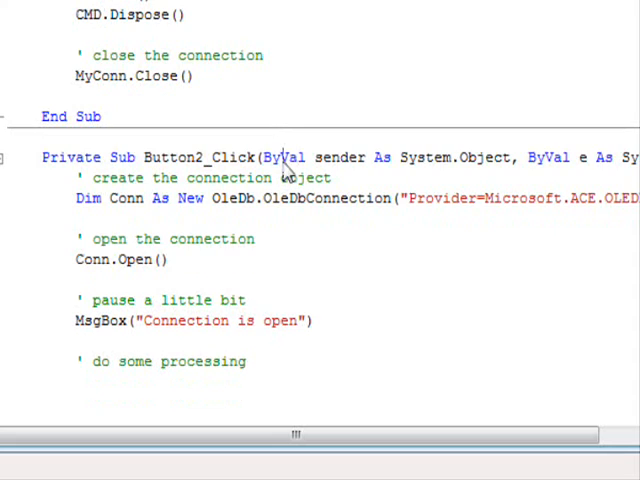
Add a 'close the connection' comment, Conn.Close() and MsgBox "Connection is closed"
{"action": "type", "text": "' cl"}
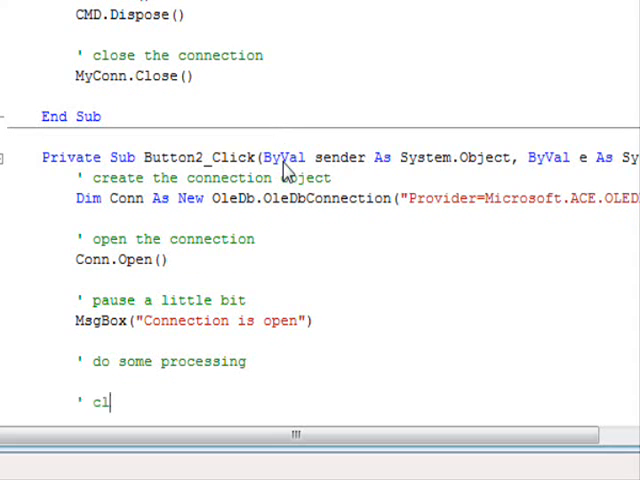
{"action": "type", "text": "ose the connec"}
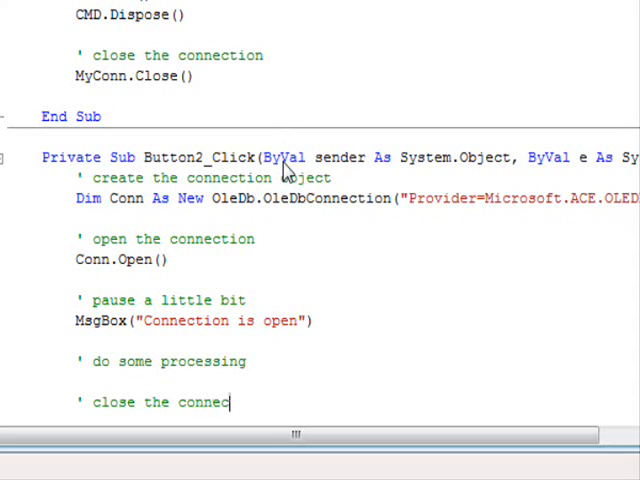
{"action": "type", "text": "tion"}
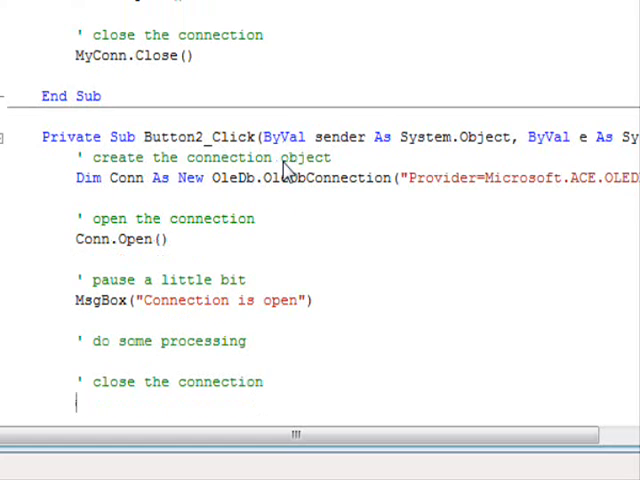
{"action": "type", "text": "co"}
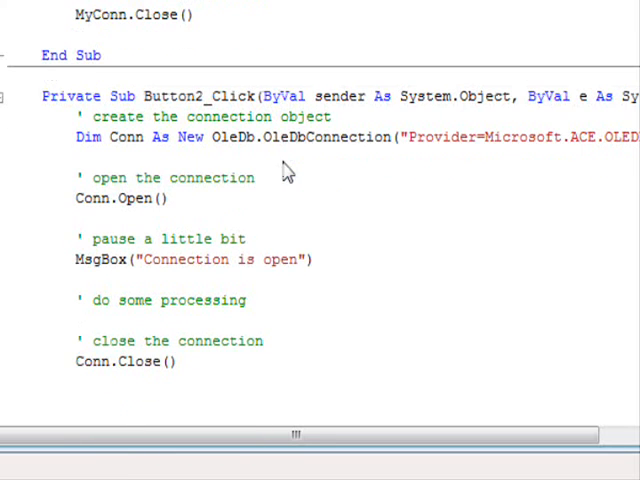
{"action": "type", "text": "MsgBox \"Co"}
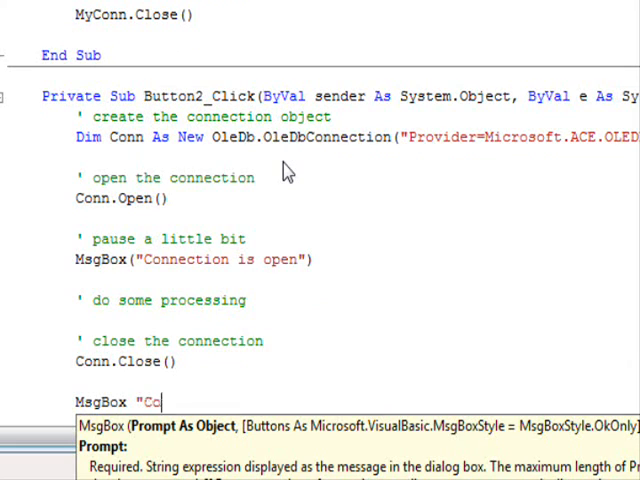
{"action": "type", "text": "nnection is cl"}
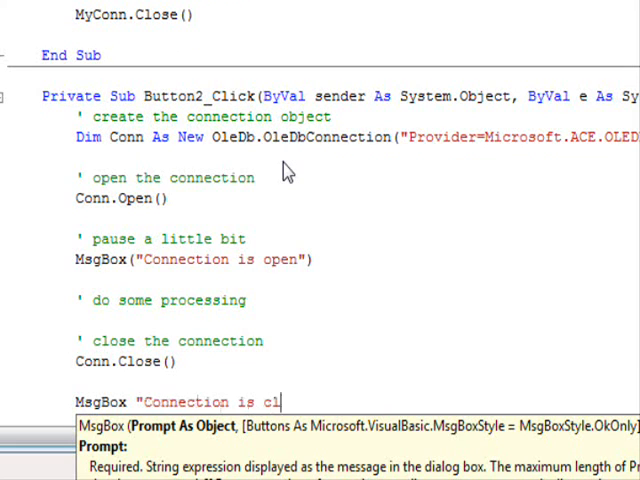
{"action": "type", "text": "osed\")"}
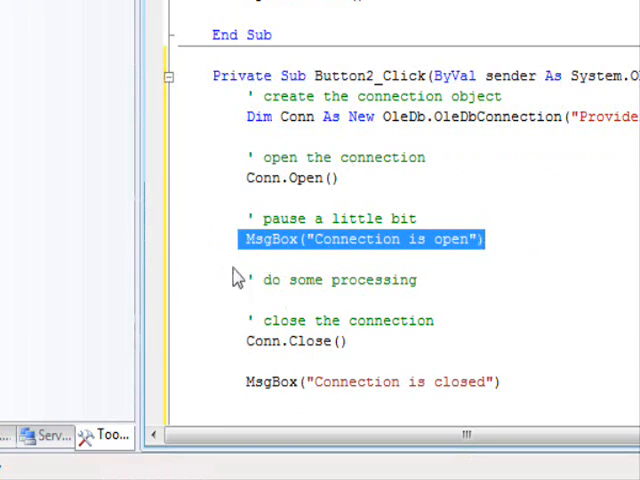
{"action": "mouse_move", "coordinate": [452, 284]}
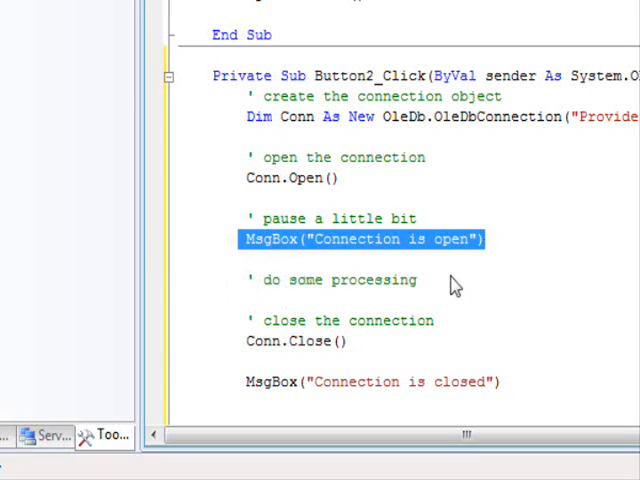
{"action": "mouse_move", "coordinate": [428, 292]}
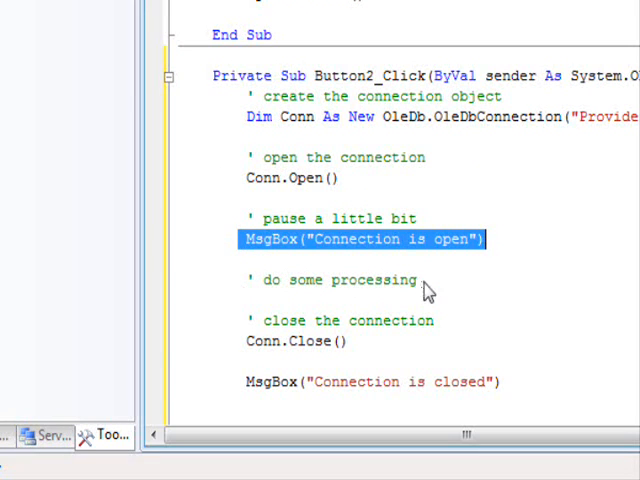
Highlight the Button2_Click lines from the pause comment to the close comment for review
{"action": "left_click", "coordinate": [242, 238]}
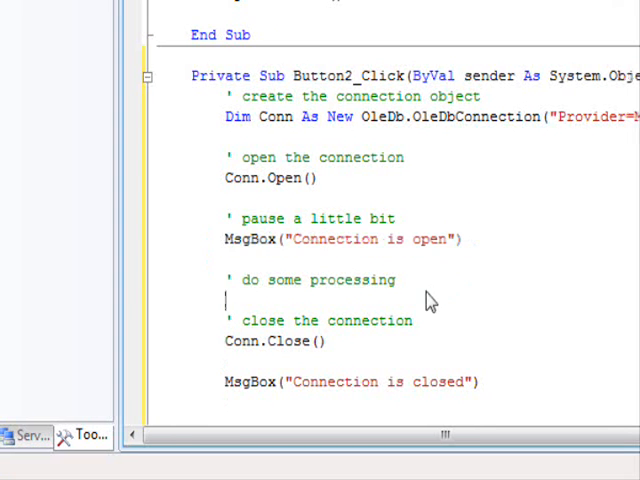
{"action": "triple_click", "coordinate": [340, 240]}
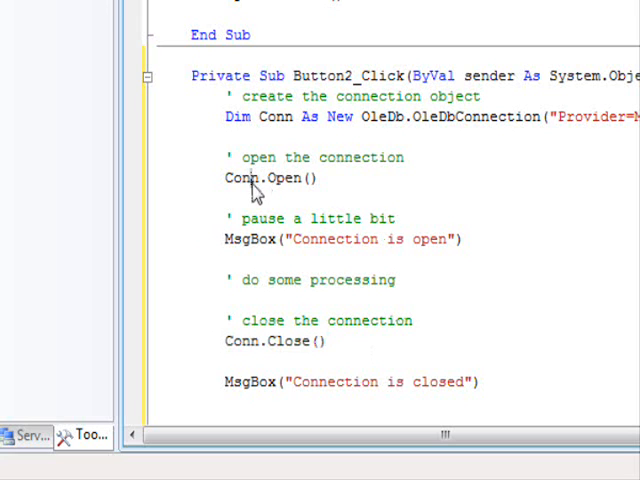
{"action": "left_click_drag", "start_coordinate": [240, 210], "coordinate": [290, 320]}
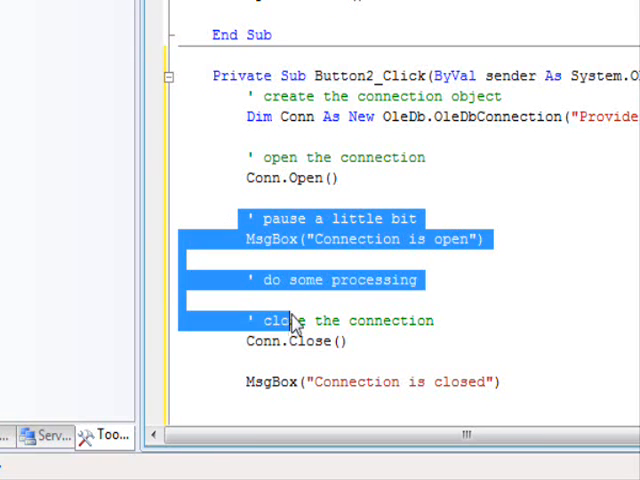
{"action": "left_click", "coordinate": [380, 320]}
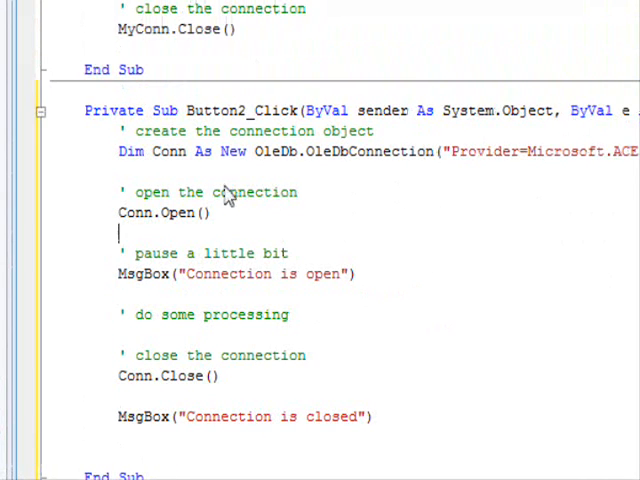
{"action": "scroll", "scroll_direction": "up", "scroll_amount": 3}
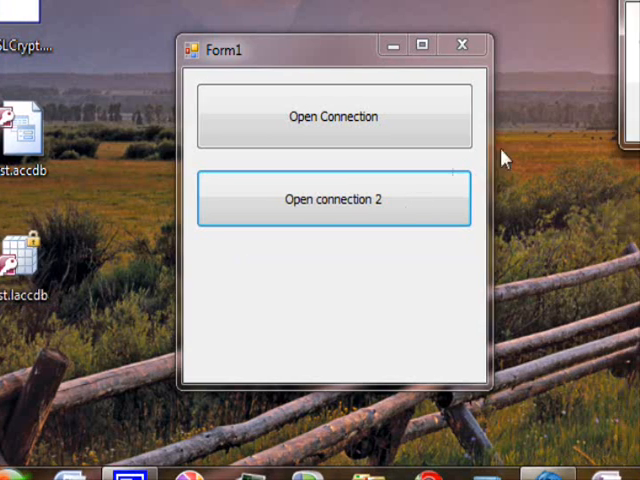
Run the 'Open connection 2' test and acknowledge the 'Connection is open' and 'Connection is closed' messages
{"action": "left_click", "coordinate": [332, 198]}
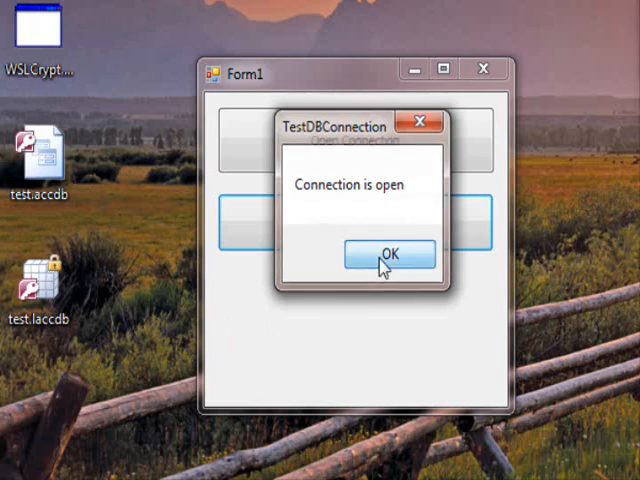
{"action": "left_click", "coordinate": [390, 254]}
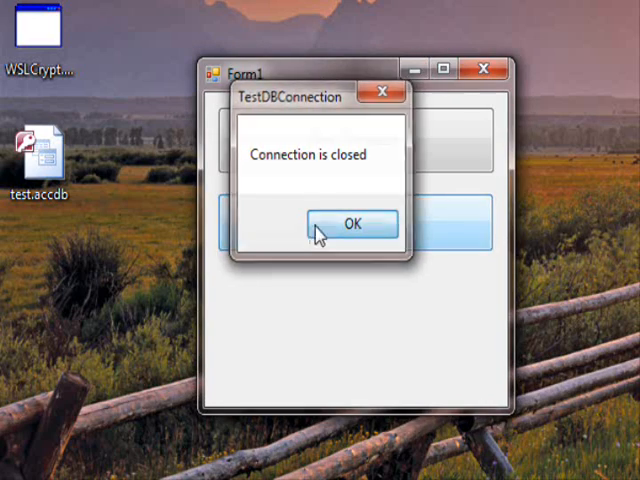
{"action": "left_click", "coordinate": [352, 224]}
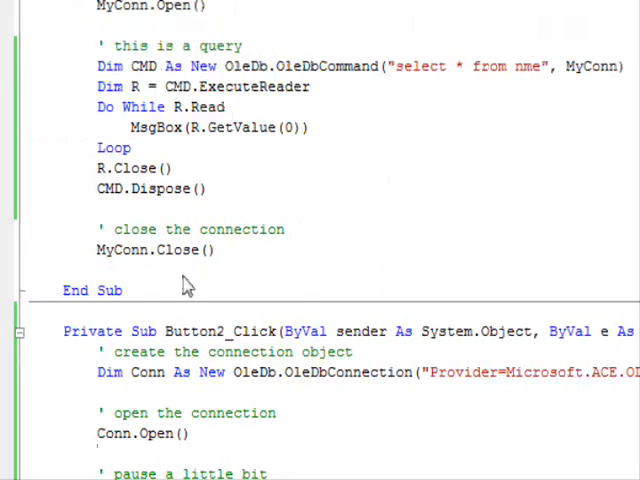
{"action": "scroll", "scroll_direction": "up", "scroll_amount": 3}
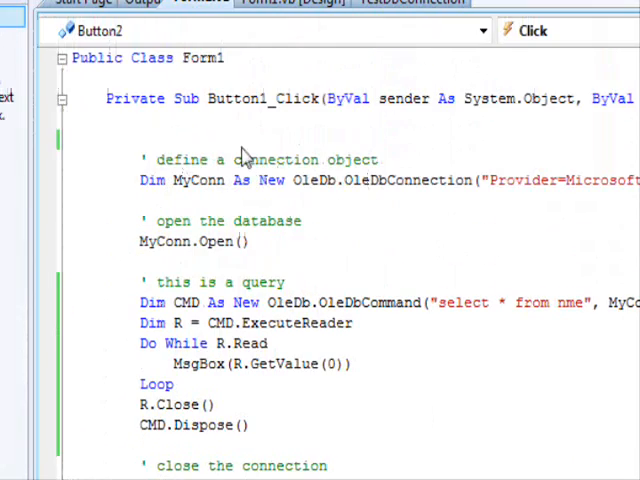
{"action": "scroll", "scroll_direction": "down", "scroll_amount": 3}
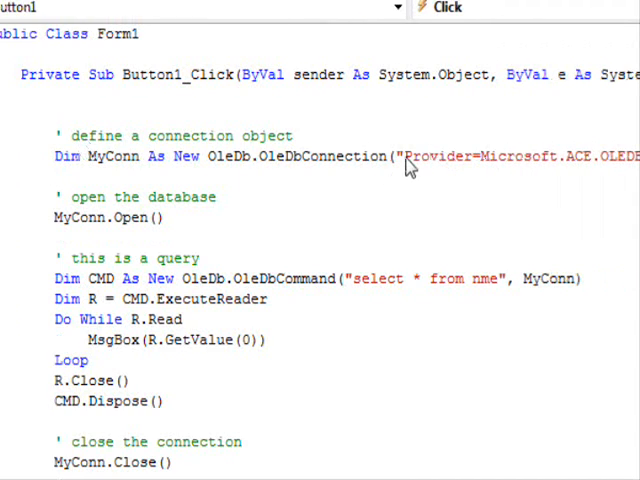
{"action": "mouse_move", "coordinate": [36, 232]}
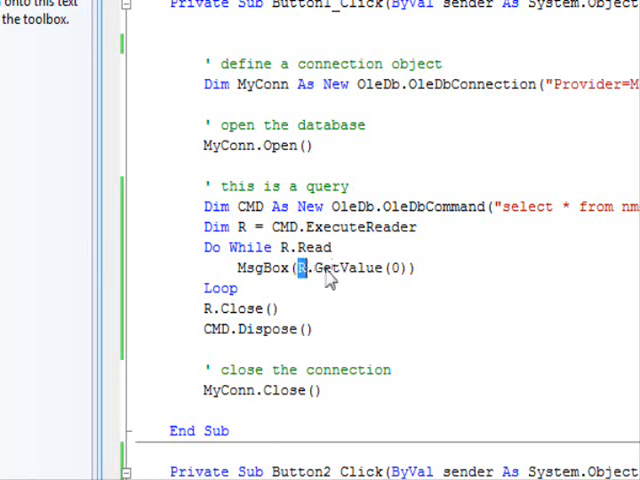
{"action": "double_click", "coordinate": [360, 268]}
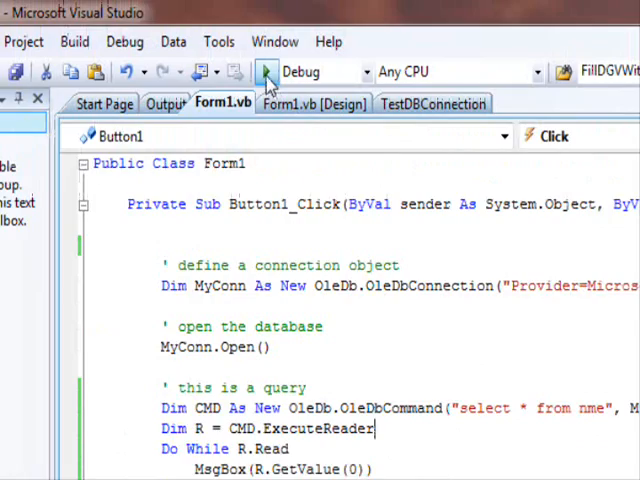
Run the Open Connection query, acknowledge the Smith and Todd results, and close the form
{"action": "left_click", "coordinate": [264, 72]}
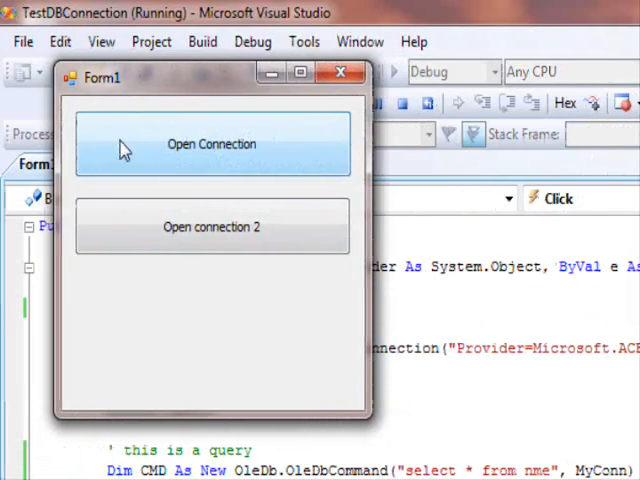
{"action": "left_click", "coordinate": [212, 144]}
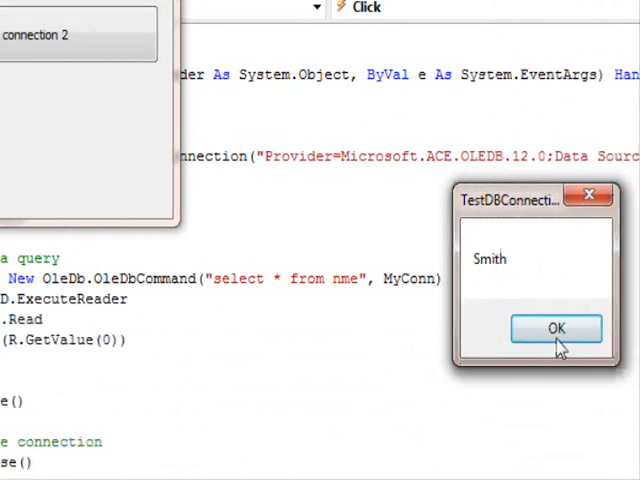
{"action": "left_click", "coordinate": [556, 328]}
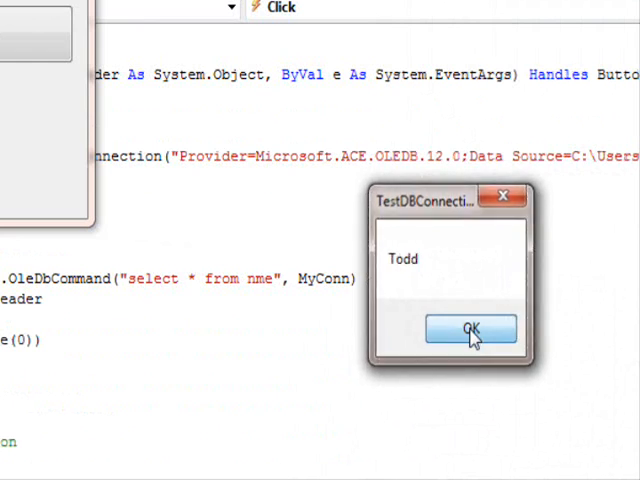
{"action": "left_click", "coordinate": [470, 330]}
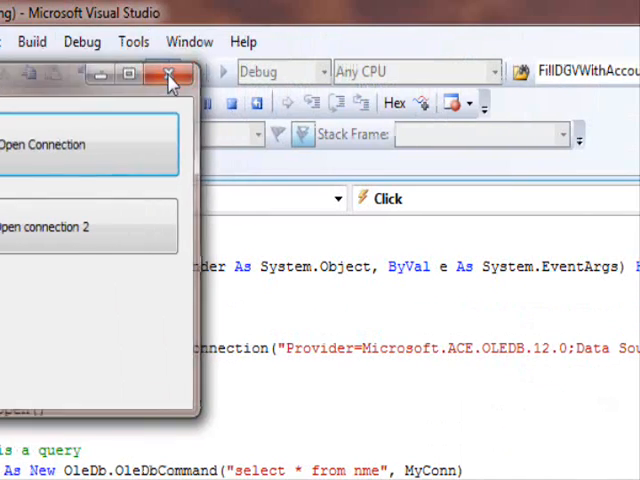
{"action": "left_click", "coordinate": [168, 72]}
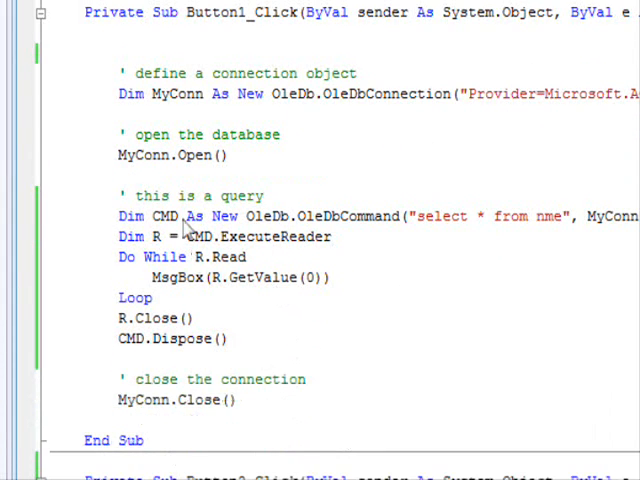
{"action": "scroll", "scroll_direction": "down", "scroll_amount": 3}
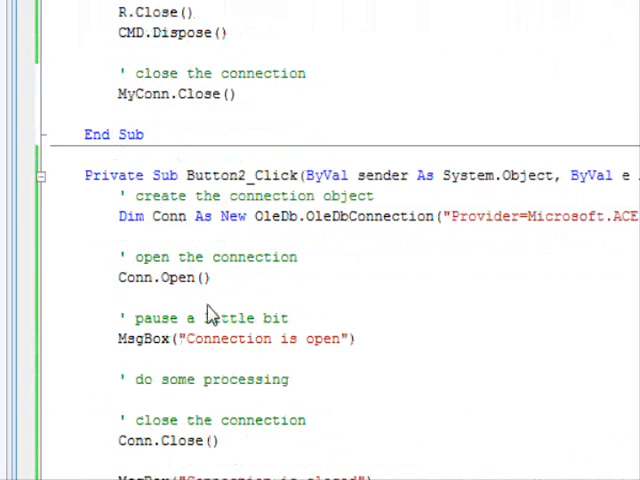
{"action": "mouse_move", "coordinate": [336, 216]}
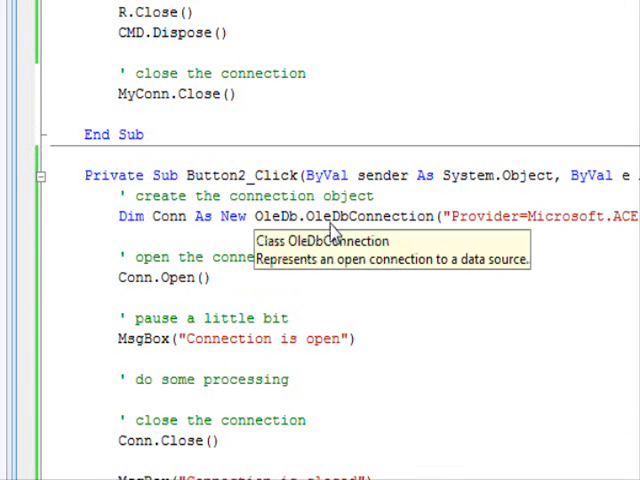
{"action": "scroll", "scroll_direction": "up", "scroll_amount": 3}
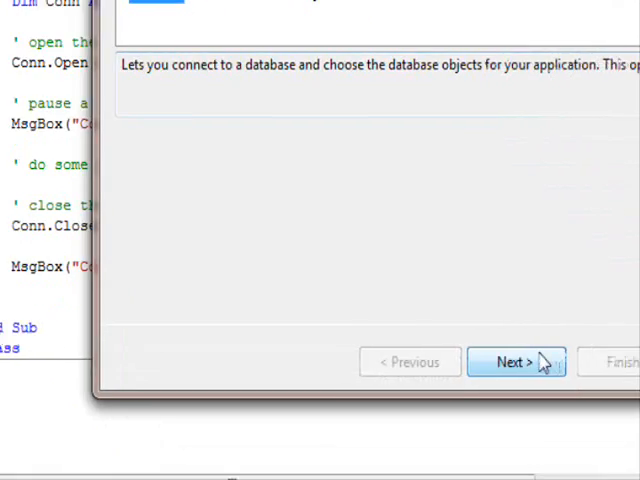
Start a new connection in the Data Source wizard using Microsoft Access Database File
{"action": "left_click", "coordinate": [516, 362]}
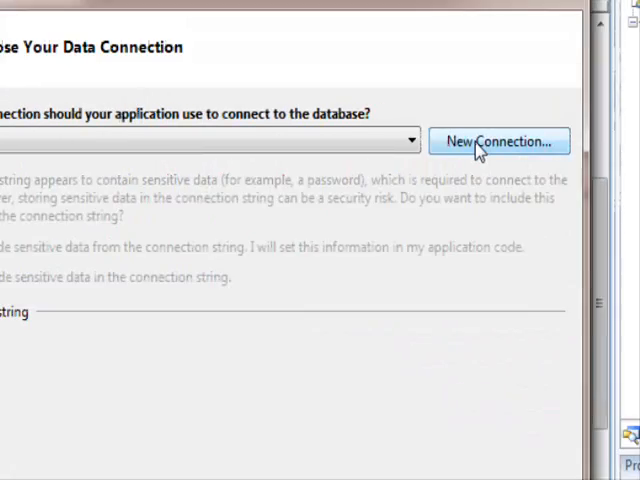
{"action": "left_click", "coordinate": [498, 140]}
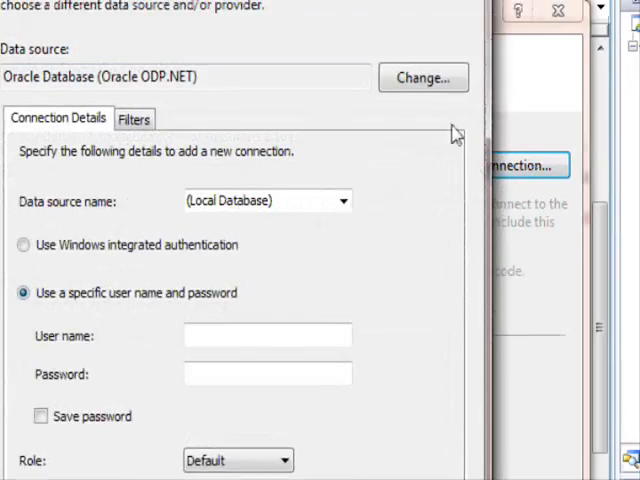
{"action": "left_click", "coordinate": [422, 76]}
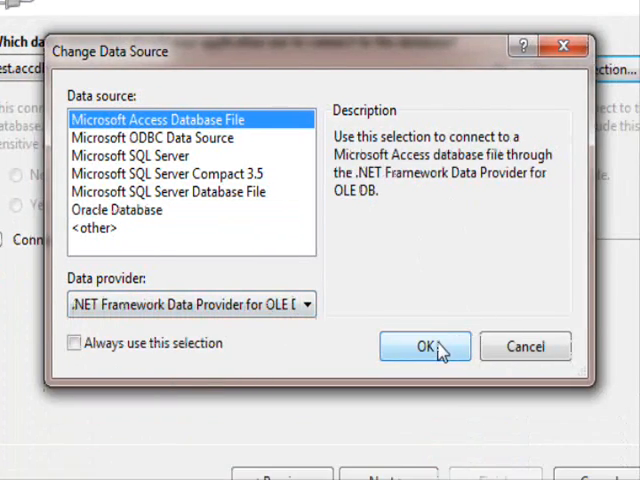
{"action": "left_click", "coordinate": [424, 346]}
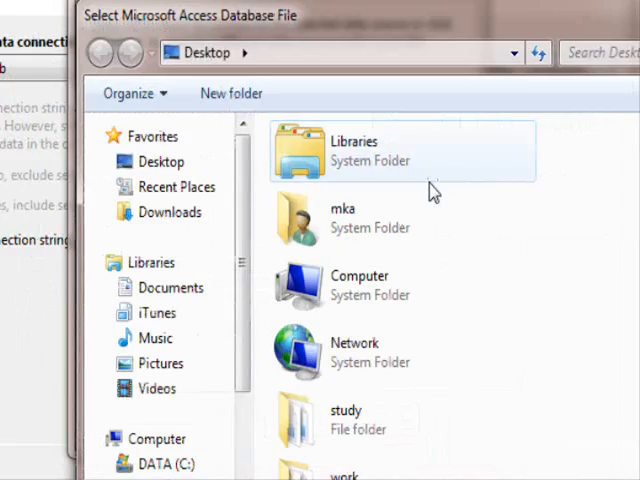
Point the connection at test.accdb and reveal its ACE OLEDB 12.0 connection string
{"action": "left_click", "coordinate": [250, 356]}
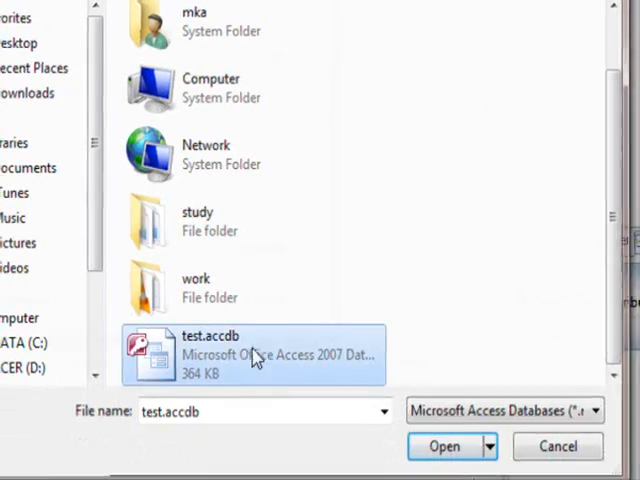
{"action": "left_click", "coordinate": [444, 446]}
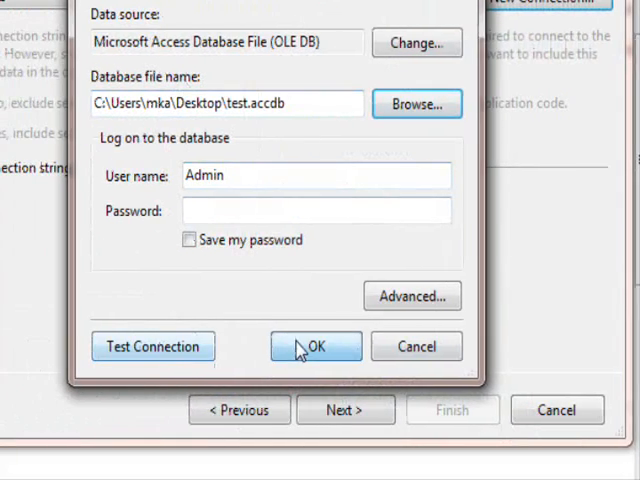
{"action": "left_click", "coordinate": [316, 346]}
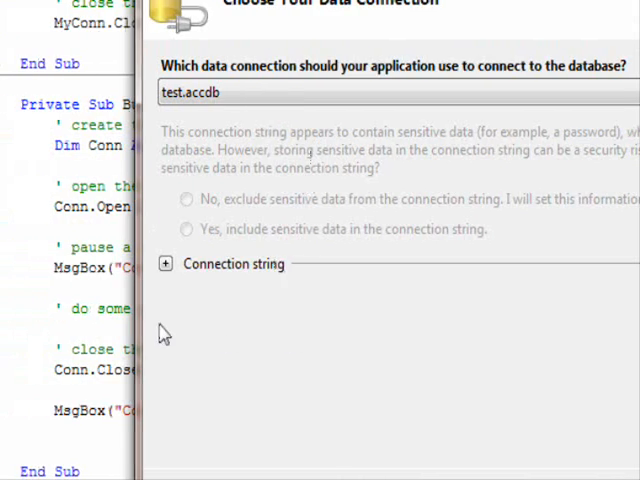
{"action": "left_click", "coordinate": [166, 264]}
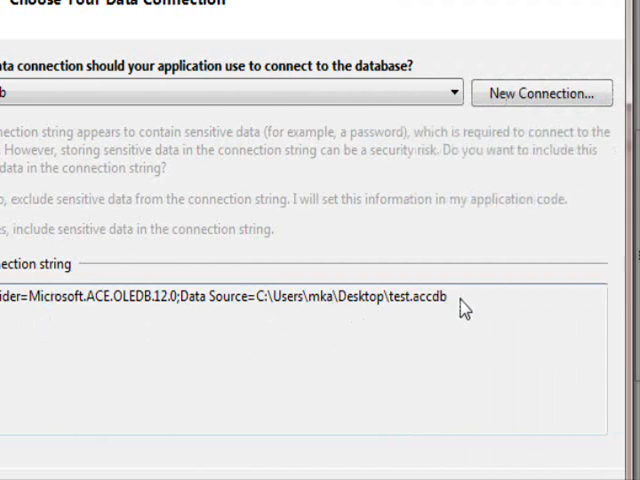
Copy the wizard's connection string to compare with the one in the code
{"action": "right_click", "coordinate": [300, 296]}
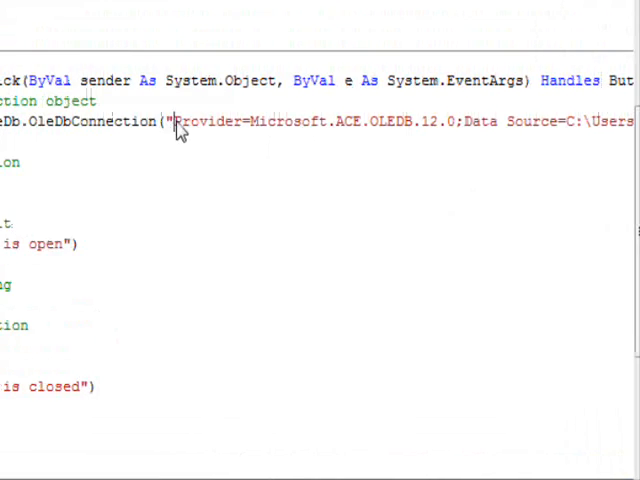
{"action": "mouse_move", "coordinate": [246, 238]}
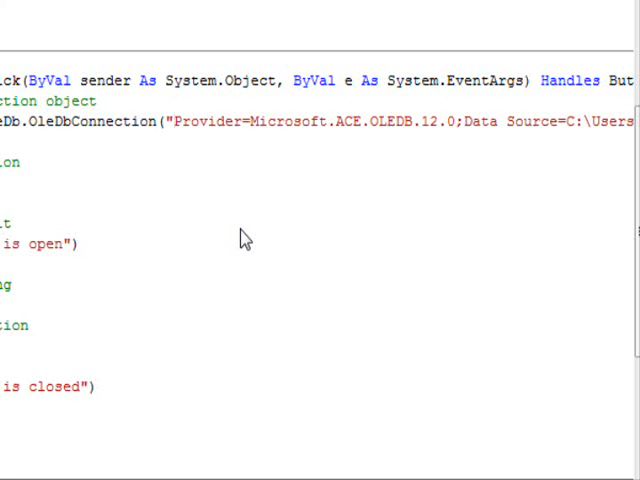
{"action": "mouse_move", "coordinate": [224, 244]}
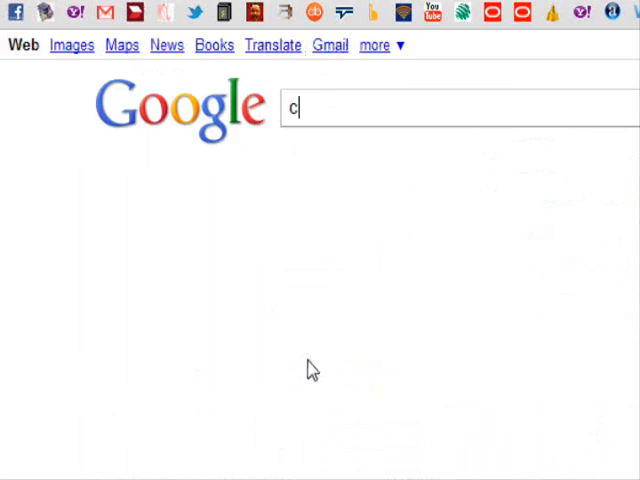
Search Google for 'connection strings' and locate ConnectionStrings.com in the results
{"action": "type", "text": "onnection"}
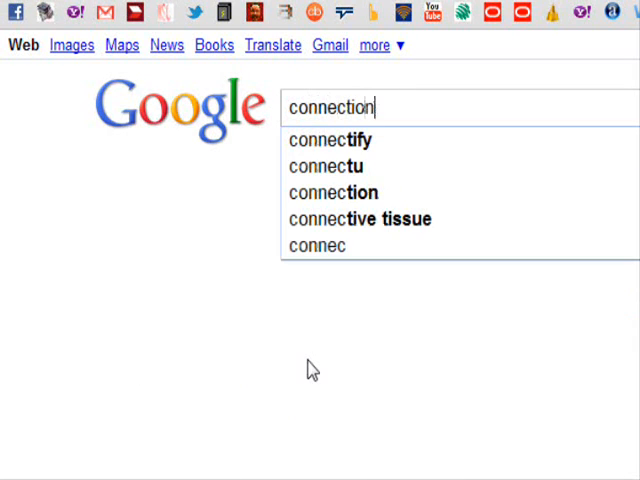
{"action": "type", "text": "st"}
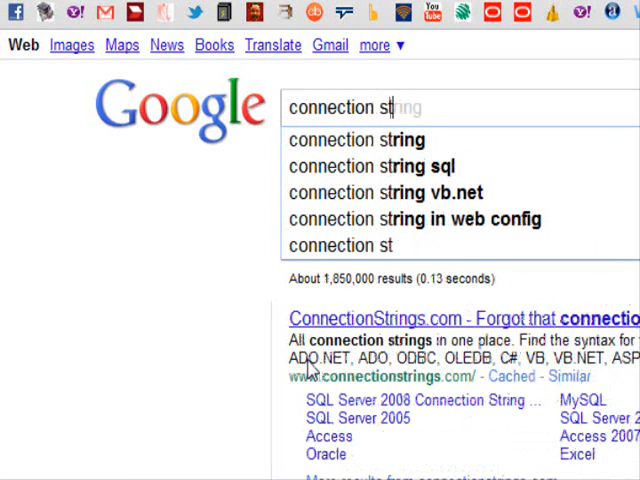
{"action": "type", "text": "ings"}
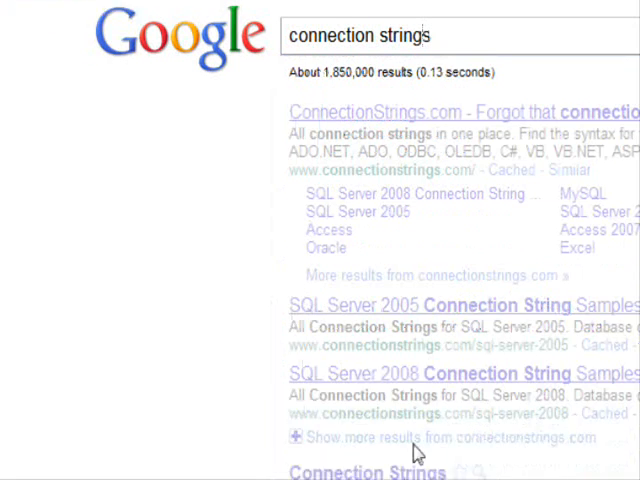
{"action": "scroll", "scroll_direction": "up", "scroll_amount": 3}
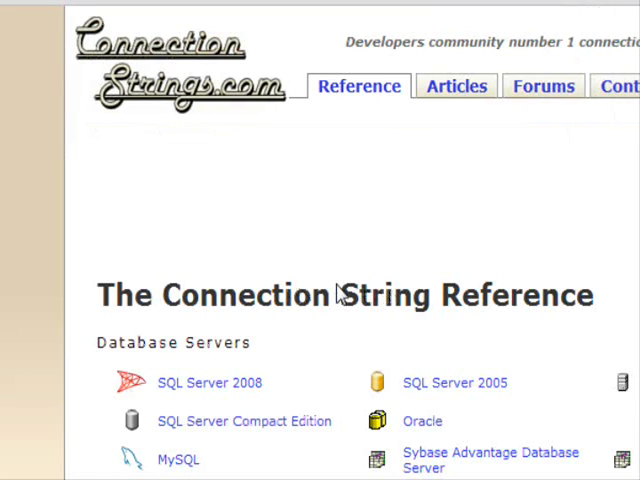
Browse the MySQL Connector/Net strings: standard, specified-port, named-pipe and multiple-server examples
{"action": "scroll", "scroll_direction": "down", "scroll_amount": 3}
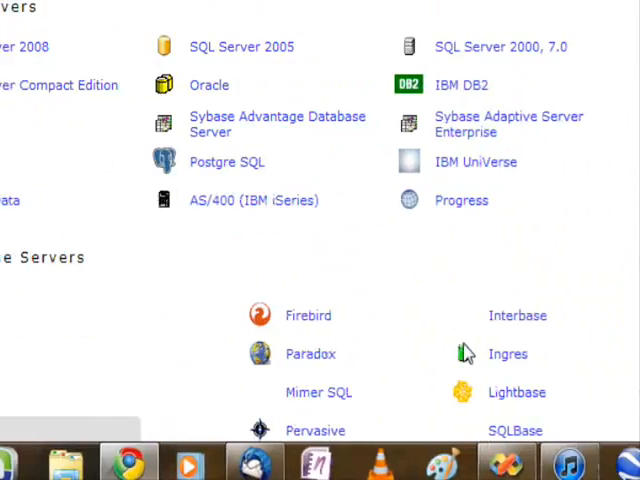
{"action": "scroll", "scroll_direction": "up", "scroll_amount": 3}
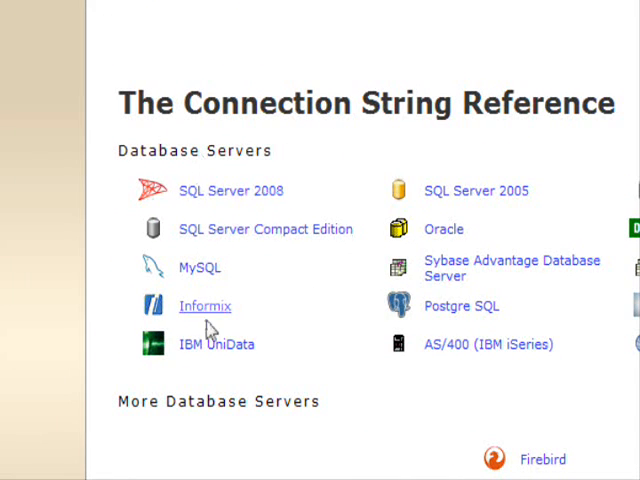
{"action": "mouse_move", "coordinate": [200, 268]}
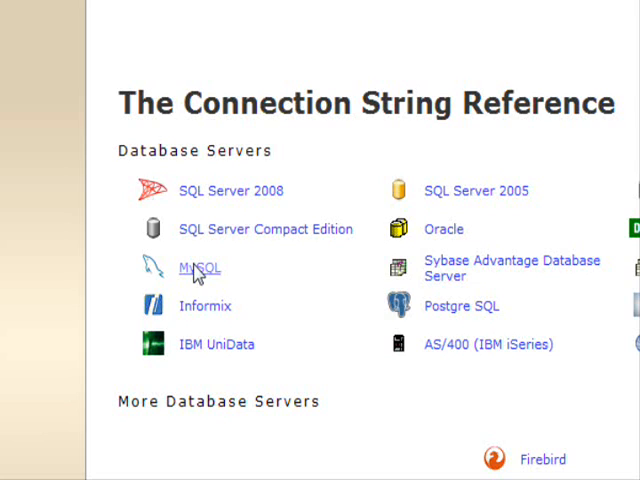
{"action": "mouse_move", "coordinate": [176, 352]}
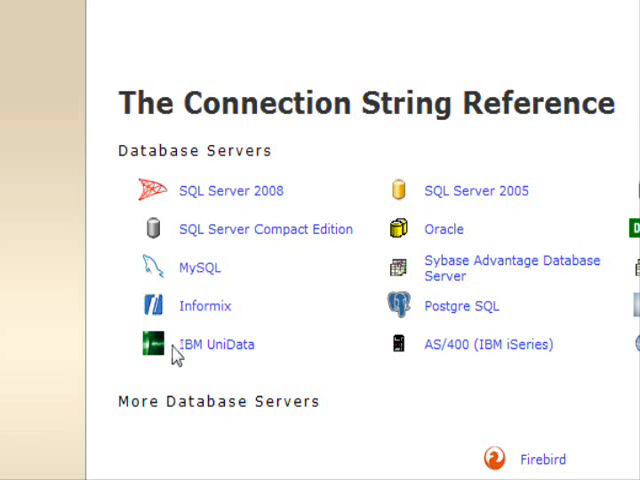
{"action": "mouse_move", "coordinate": [200, 268]}
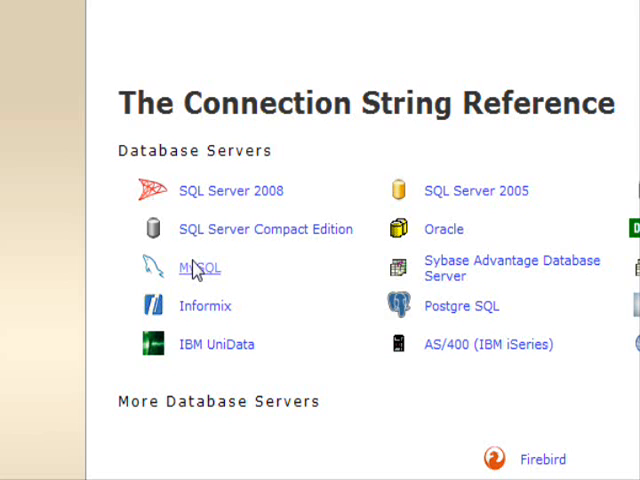
{"action": "left_click", "coordinate": [200, 268]}
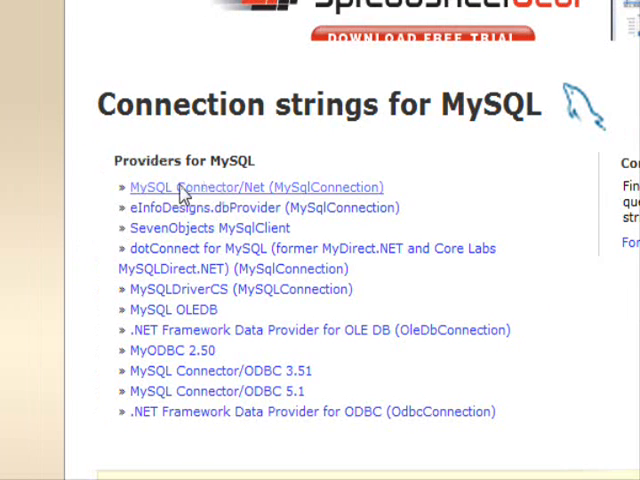
{"action": "mouse_move", "coordinate": [308, 192]}
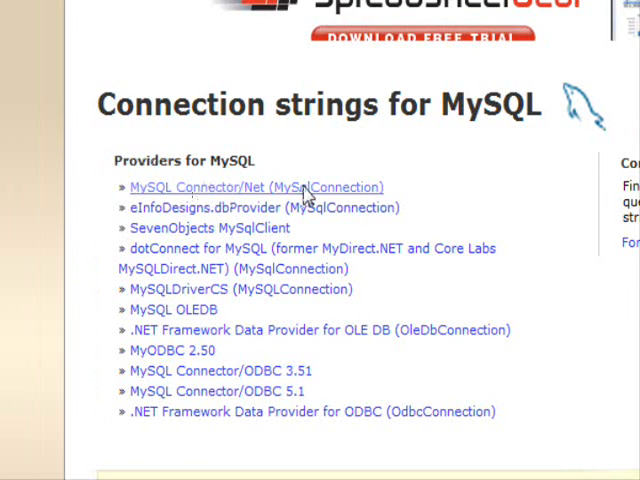
{"action": "scroll", "scroll_direction": "down", "scroll_amount": 3}
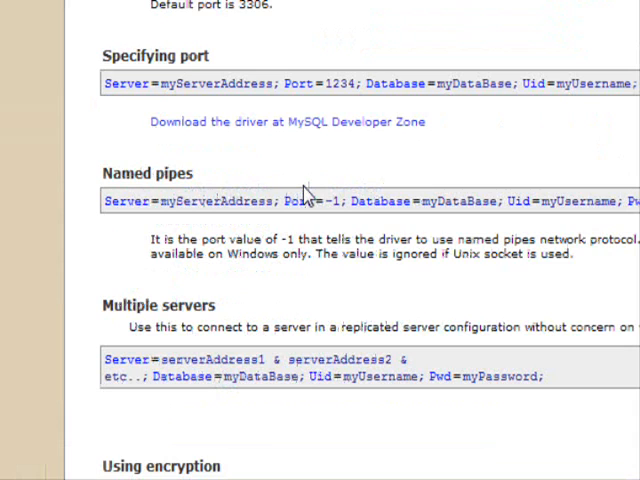
{"action": "scroll", "scroll_direction": "up", "scroll_amount": 3}
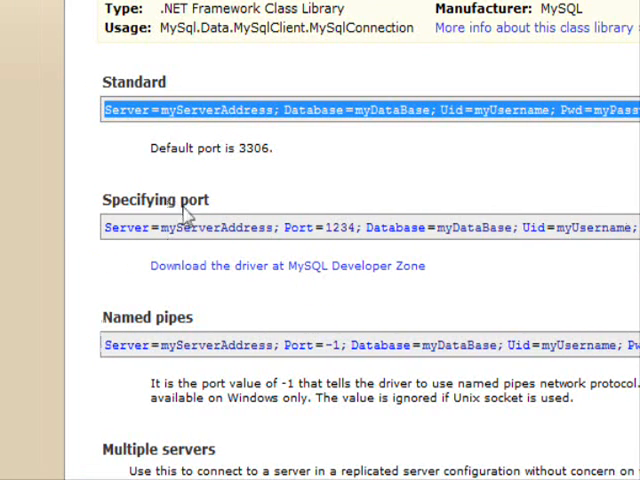
{"action": "mouse_move", "coordinate": [344, 236]}
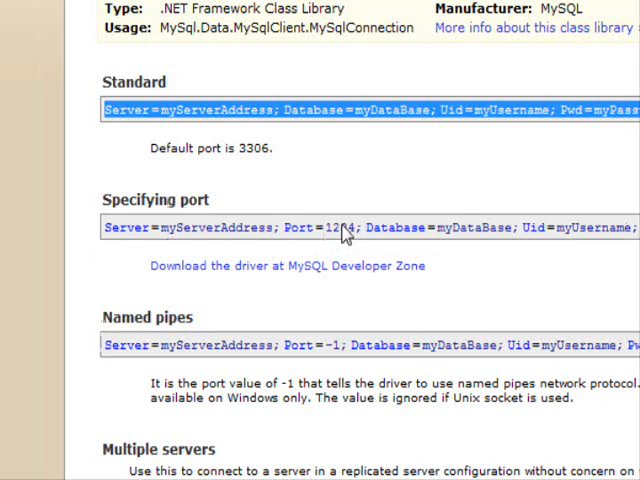
{"action": "scroll", "scroll_direction": "down", "scroll_amount": 3}
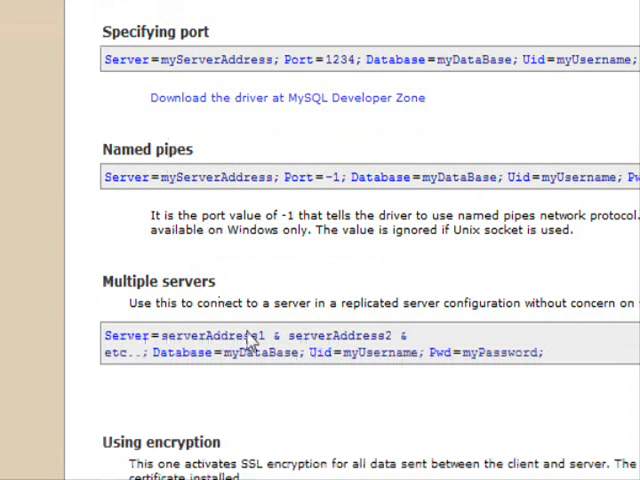
{"action": "scroll", "scroll_direction": "down", "scroll_amount": 3}
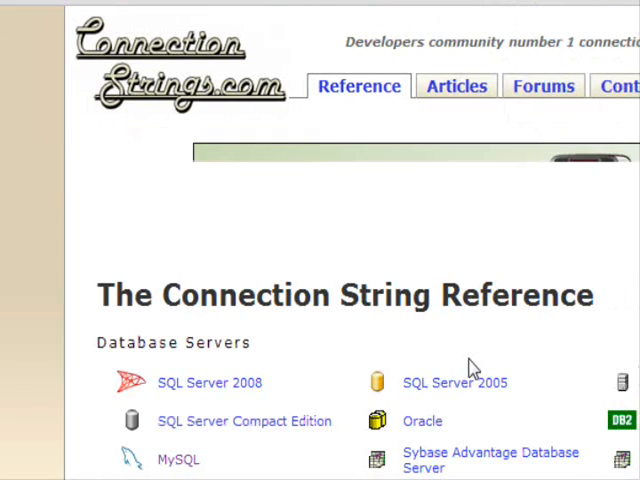
Browse the Postgre SQL Npgsql strings: standard, Windows security and command-timeout examples
{"action": "scroll", "scroll_direction": "down", "scroll_amount": 3}
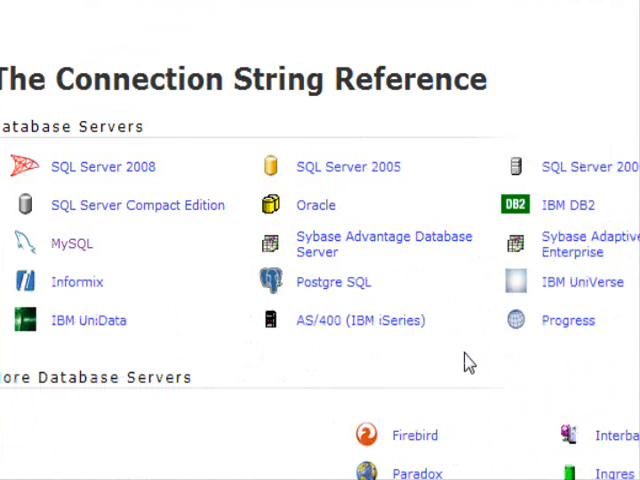
{"action": "mouse_move", "coordinate": [334, 282]}
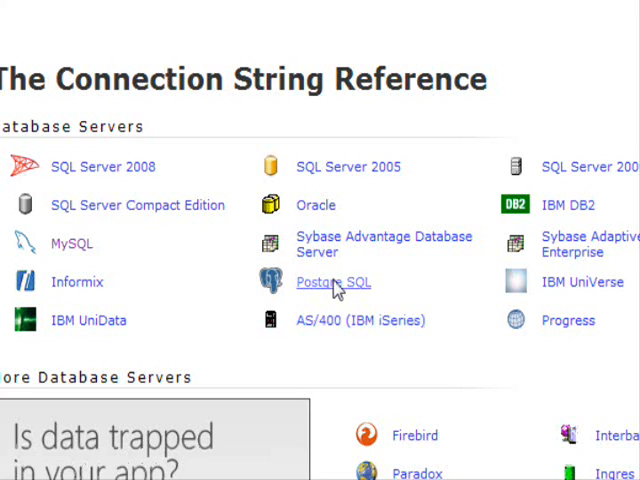
{"action": "left_click", "coordinate": [332, 282]}
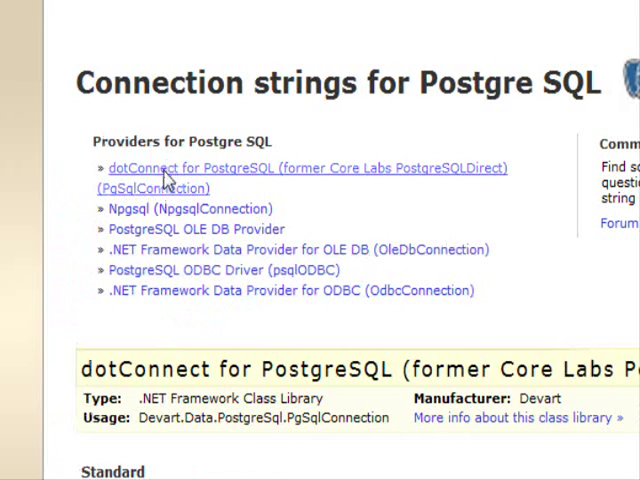
{"action": "mouse_move", "coordinate": [350, 192]}
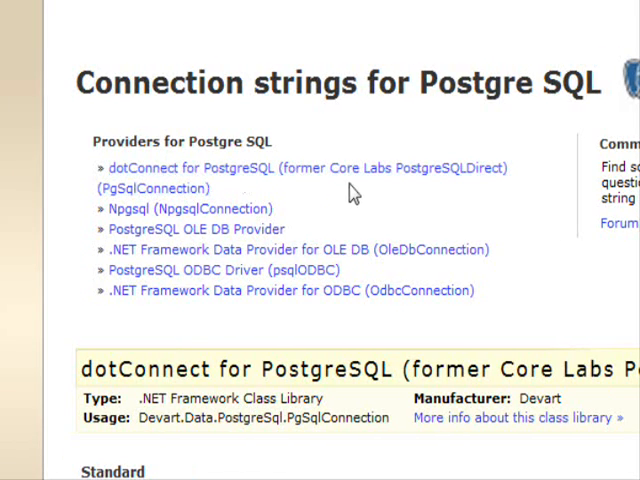
{"action": "scroll", "scroll_direction": "down", "scroll_amount": 3}
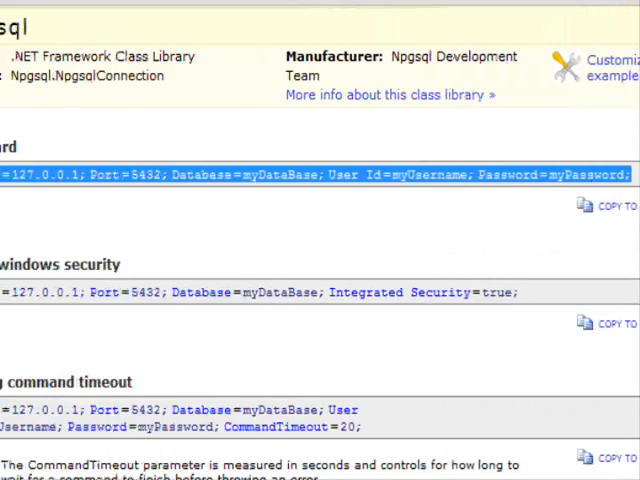
{"action": "scroll", "scroll_direction": "down", "scroll_amount": 3}
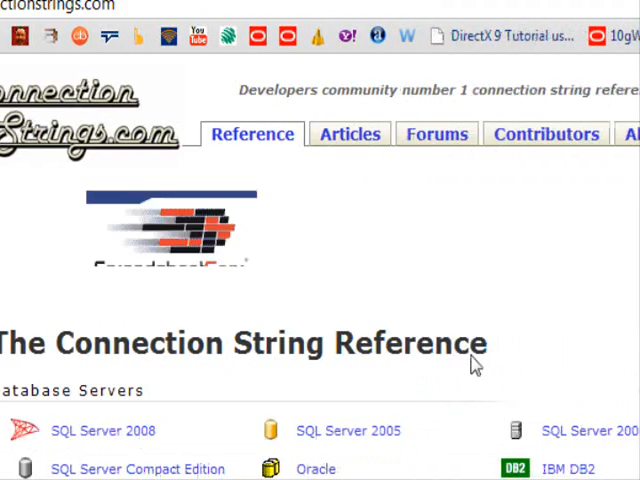
View the Access 2007 ACE.OLEDB.12.0 strings, highlighting the Data Source path in Standard security
{"action": "scroll", "scroll_direction": "down", "scroll_amount": 3}
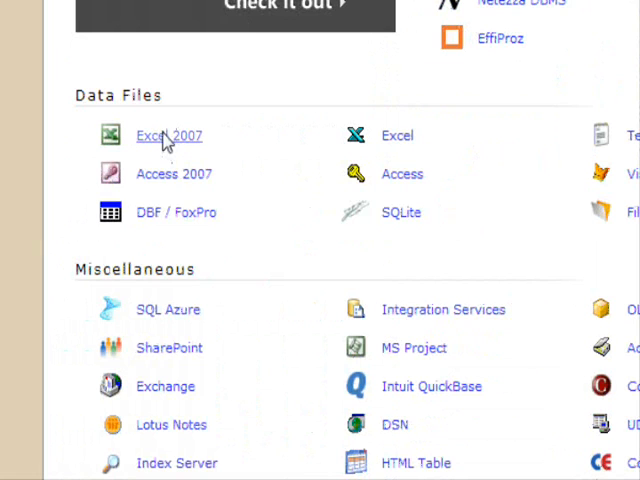
{"action": "mouse_move", "coordinate": [170, 174]}
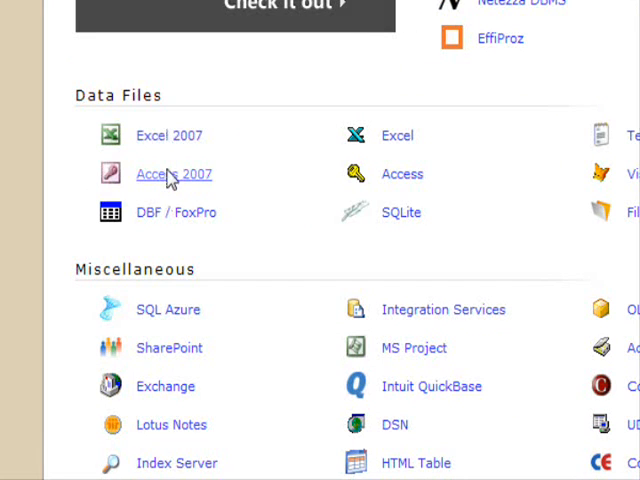
{"action": "left_click", "coordinate": [174, 174]}
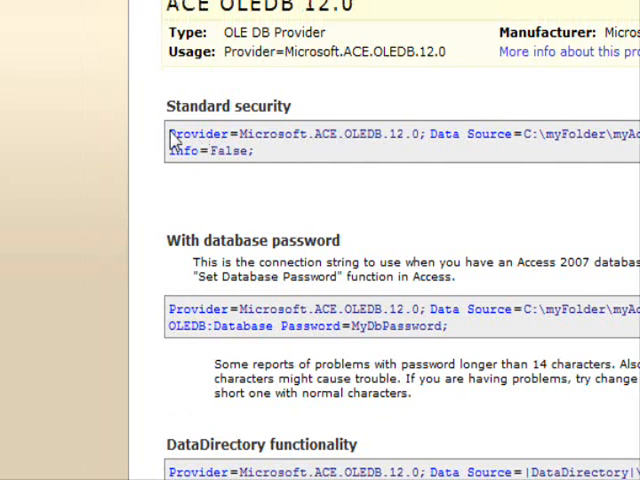
{"action": "double_click", "coordinate": [198, 132]}
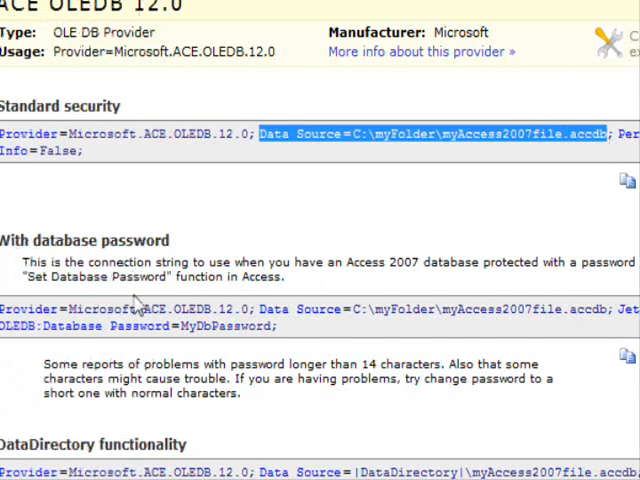
{"action": "scroll", "scroll_direction": "down", "scroll_amount": 3}
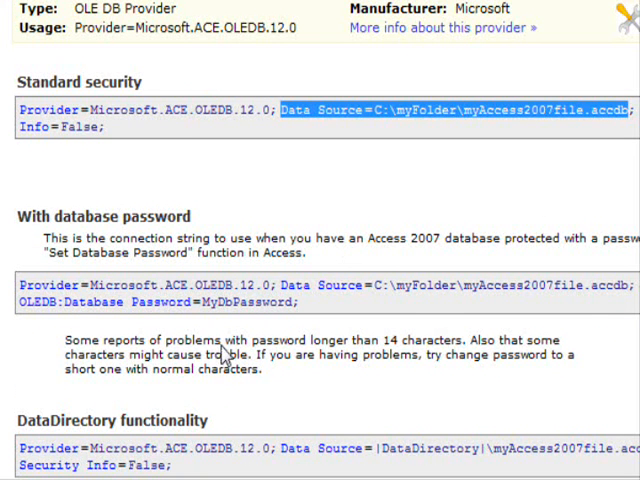
{"action": "scroll", "scroll_direction": "down", "scroll_amount": 3}
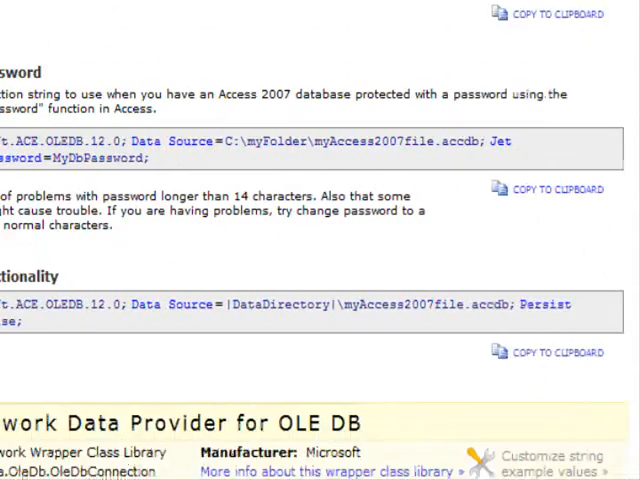